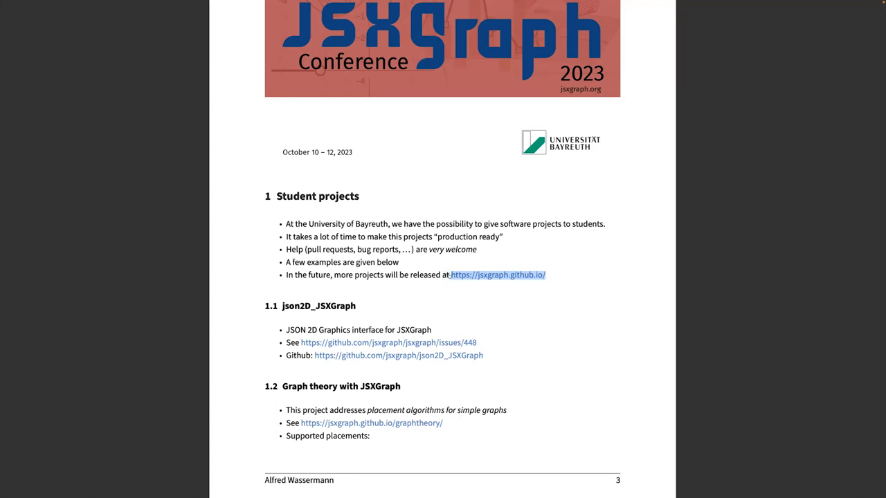
mouse_move(556, 329)
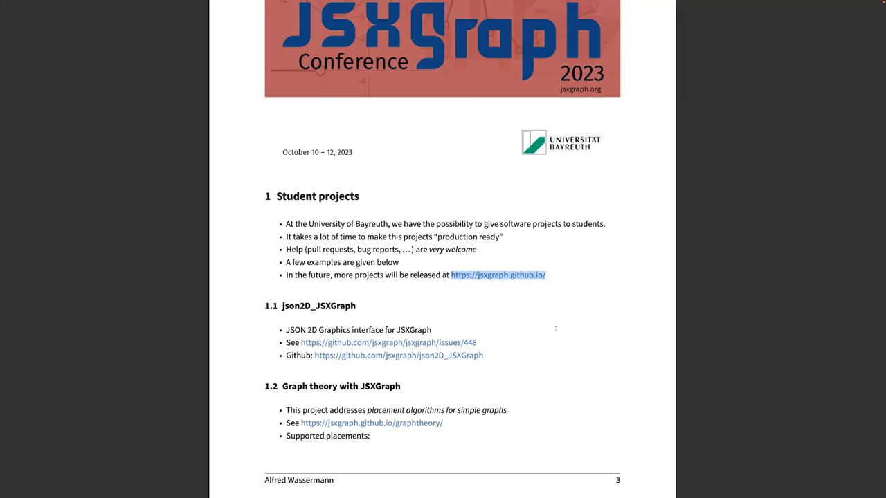
mouse_move(516, 368)
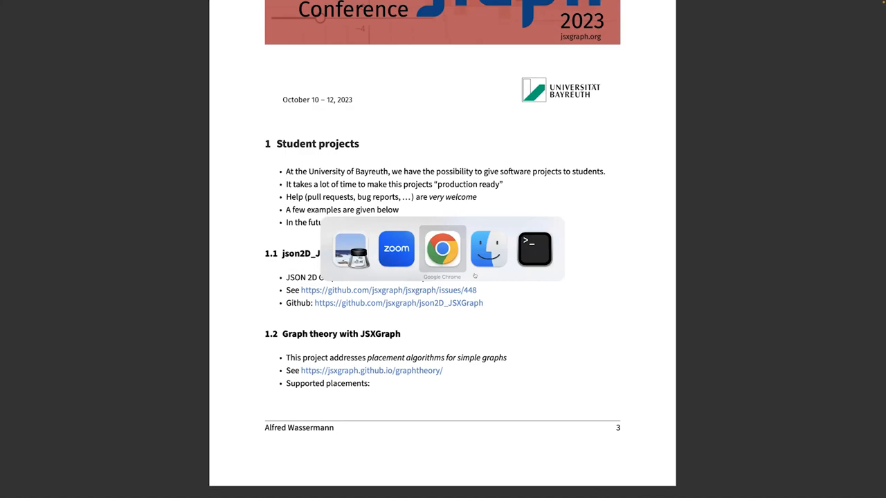
Step: Bring Chrome forward on the json2D_JSXGraph repository and scroll to its README
left_click(441, 247)
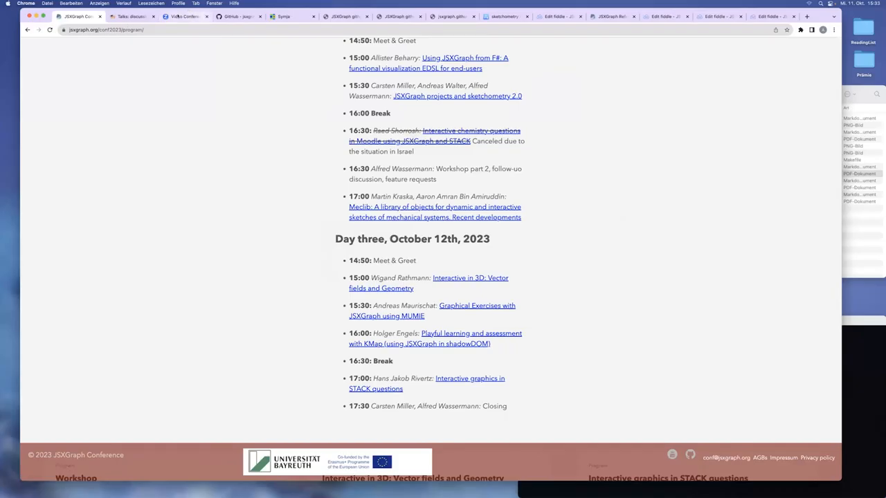
left_click(238, 16)
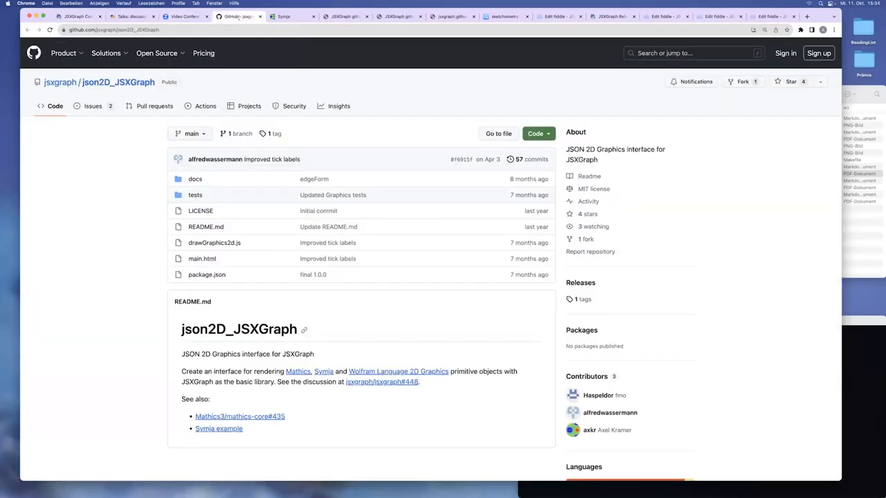
scroll("down", 3)
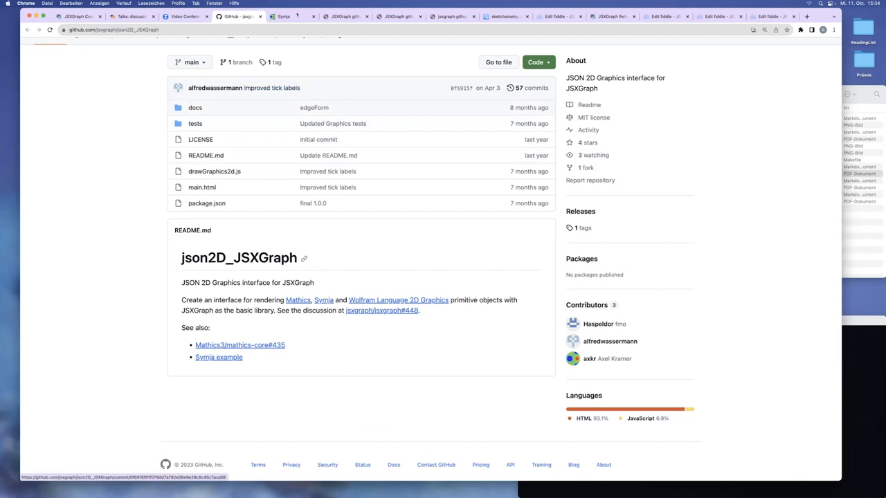
mouse_move(282, 17)
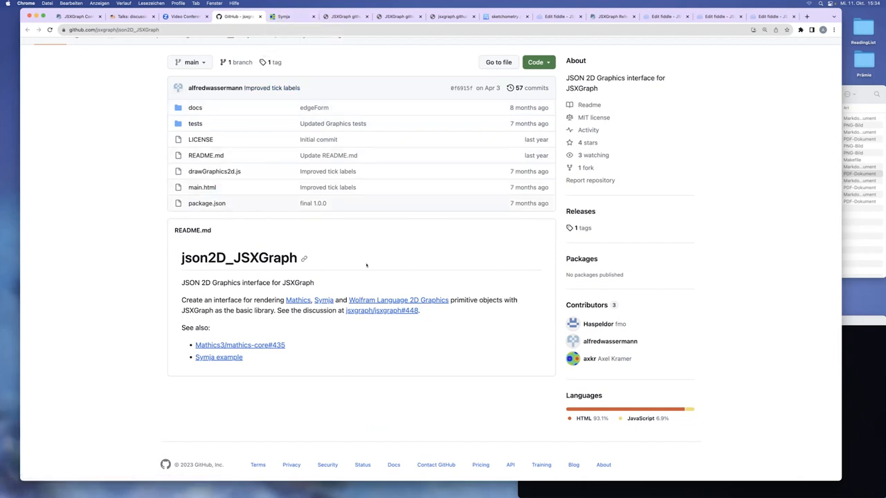
mouse_move(372, 265)
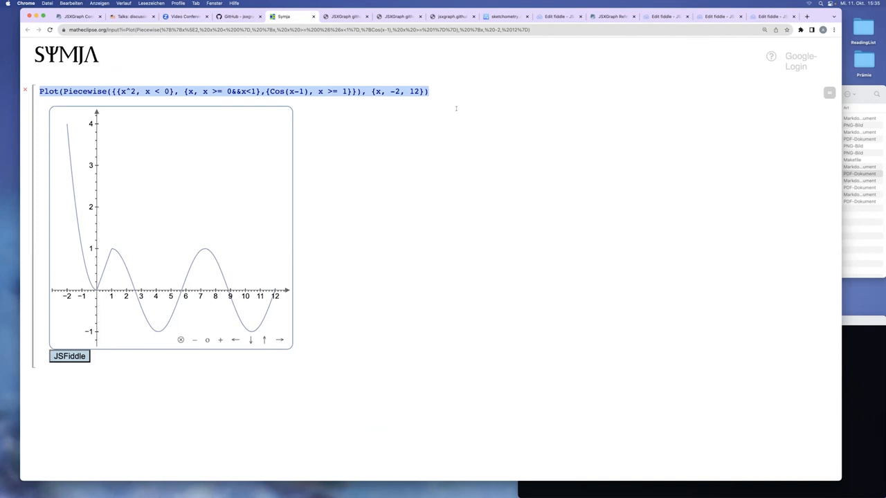
mouse_move(142, 163)
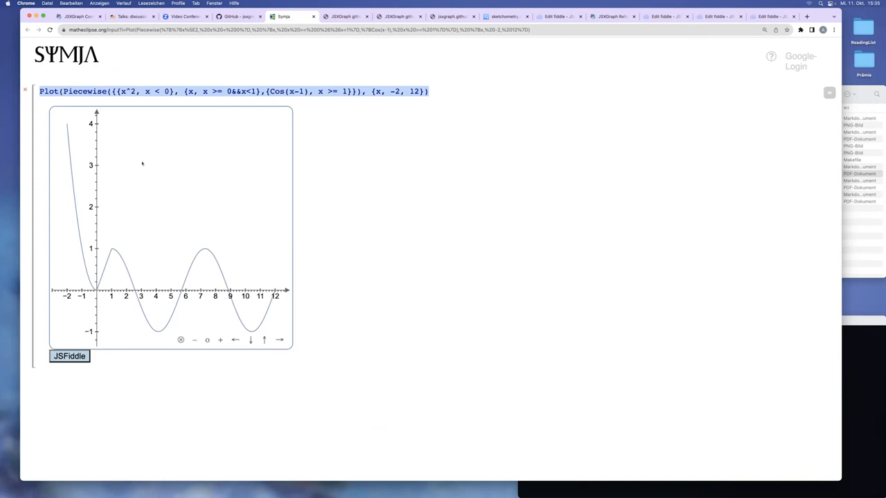
mouse_move(228, 172)
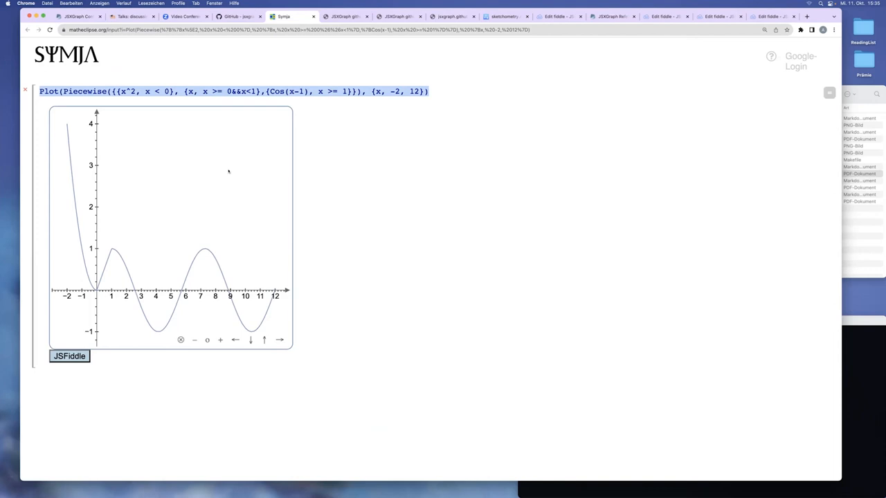
mouse_move(351, 183)
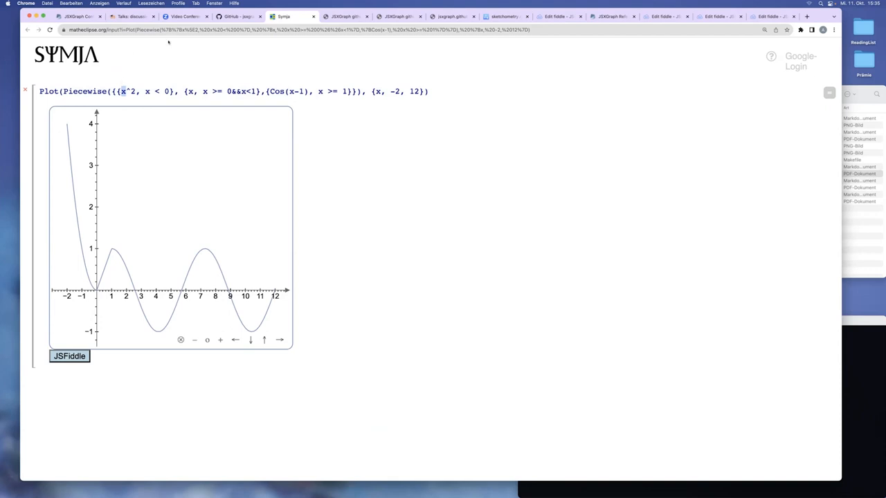
Step: Switch back to the json2D_JSXGraph repository tab after the Symja plot
left_click(235, 17)
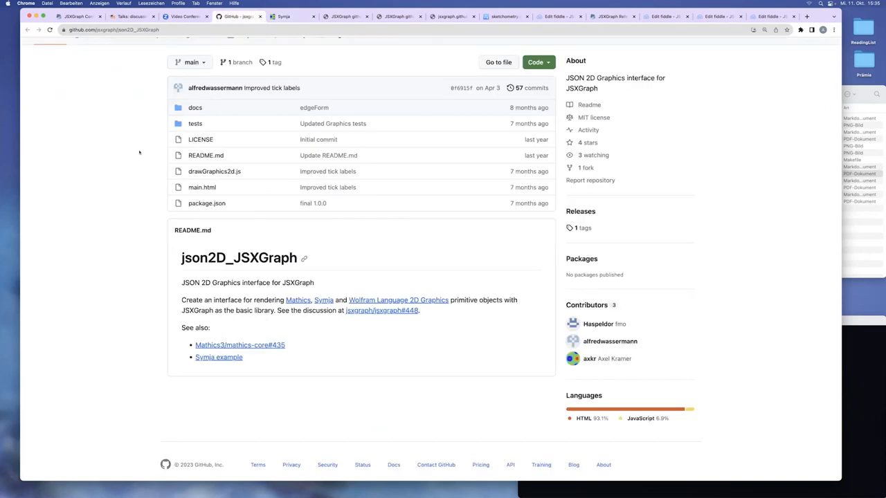
mouse_move(282, 25)
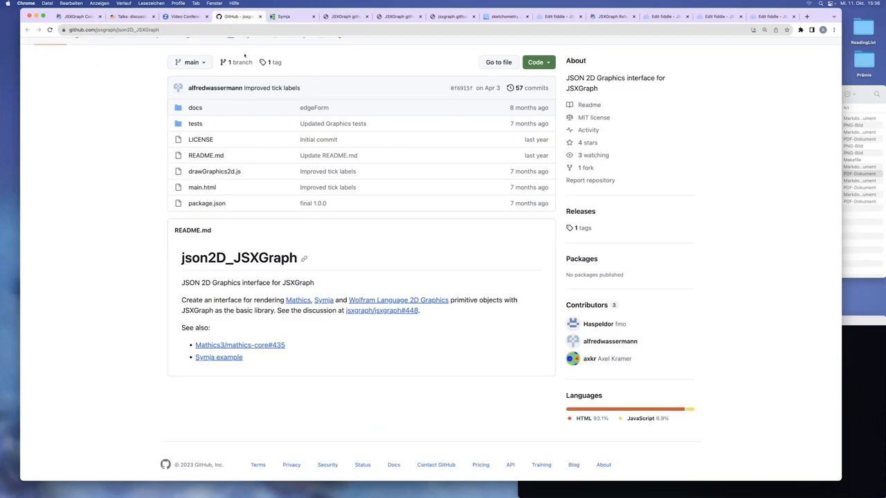
mouse_move(108, 174)
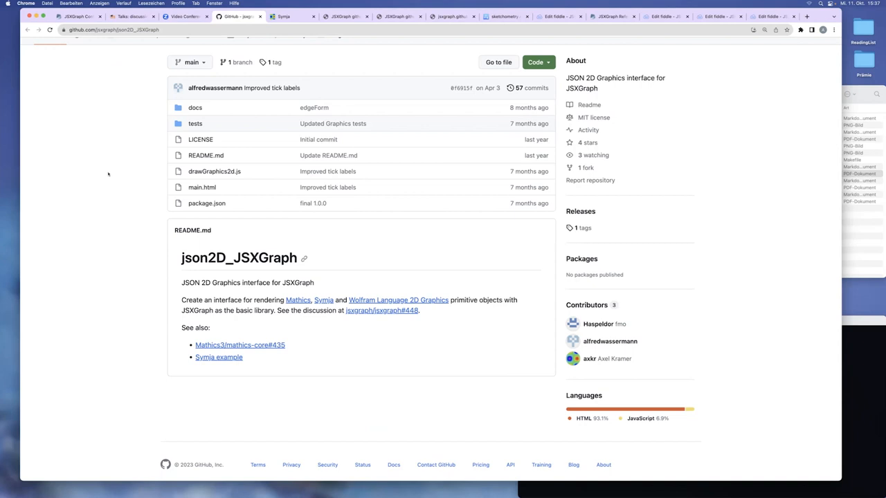
mouse_move(272, 88)
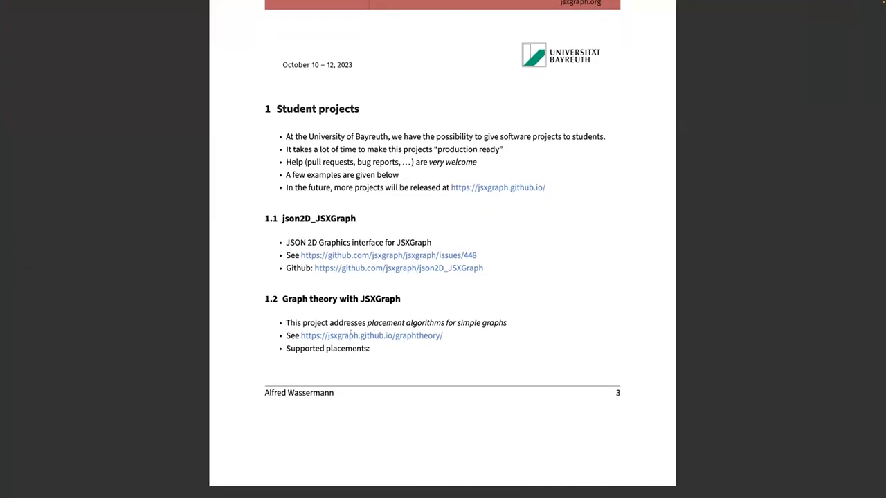
Step: Scroll the slides to page 4 with the JSXGraph Author and sketchometry 2.0 sections
scroll("down", 3)
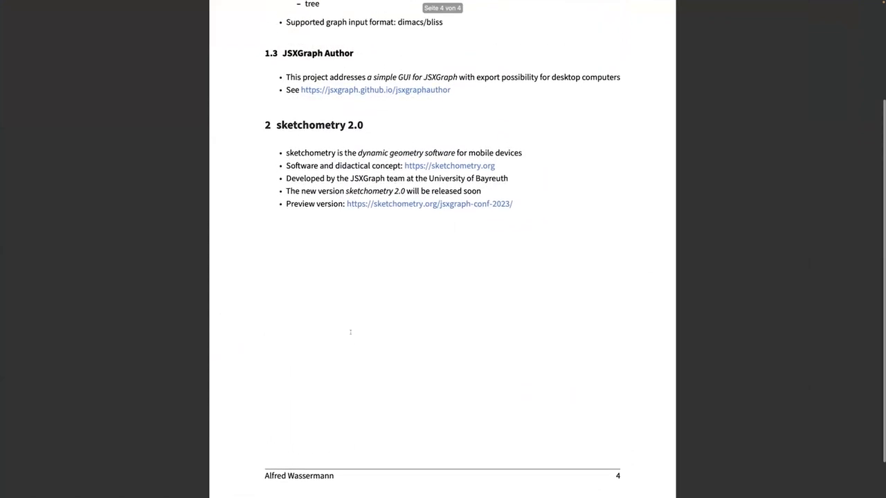
scroll("up", 3)
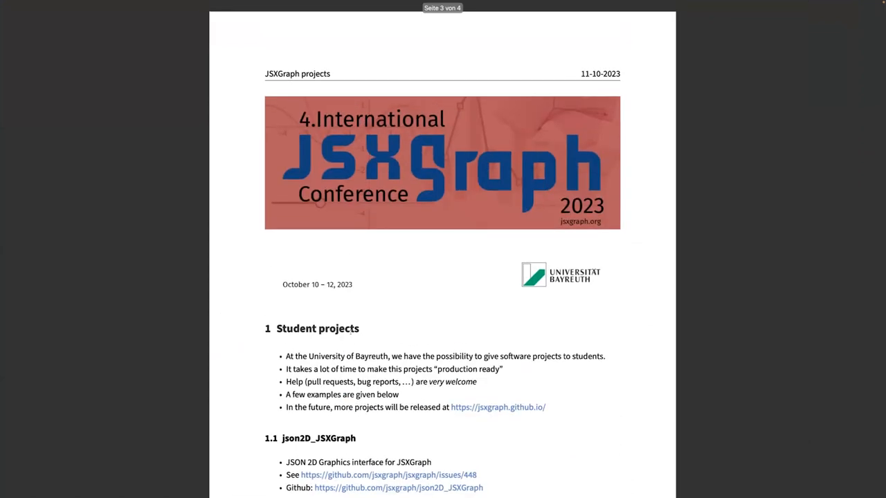
scroll("down", 3)
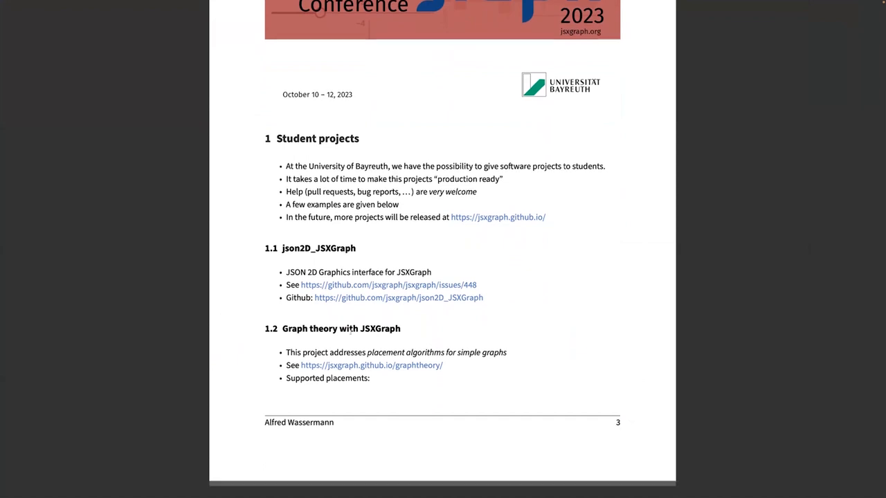
scroll("down", 3)
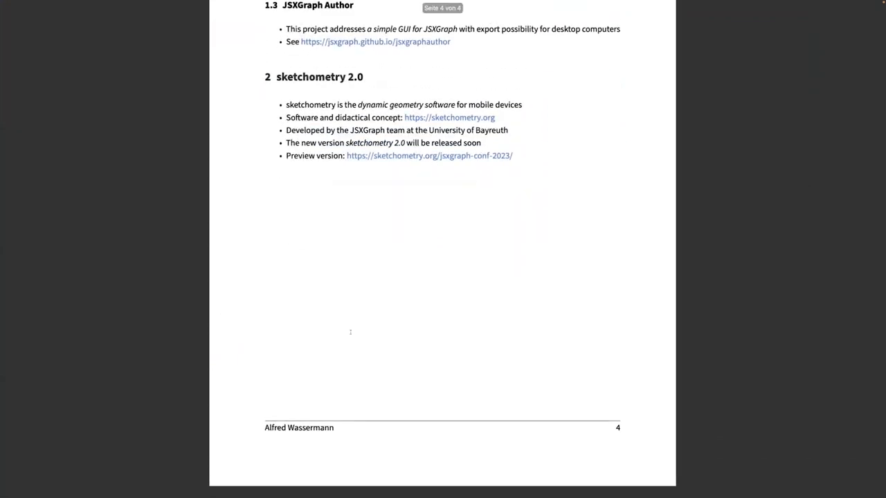
scroll("up", 3)
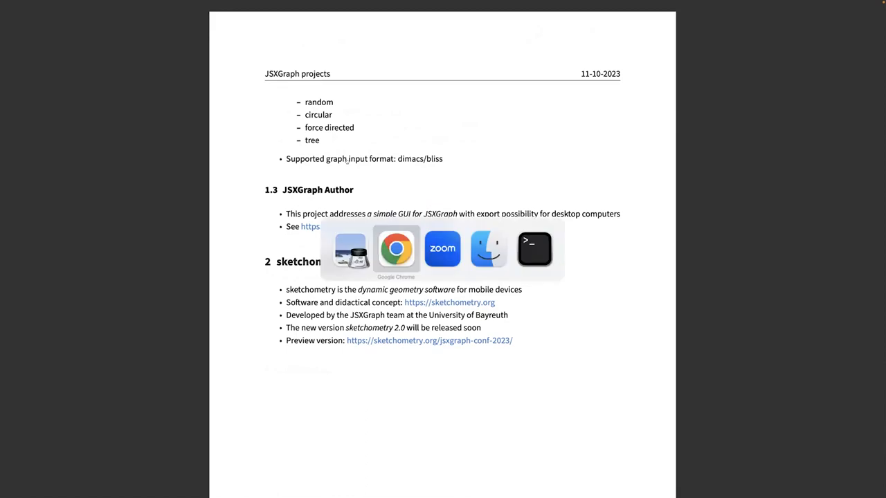
Step: Show the jsxgraph.github.io Graph theory page in Chrome and zoom in for readability
left_click(396, 249)
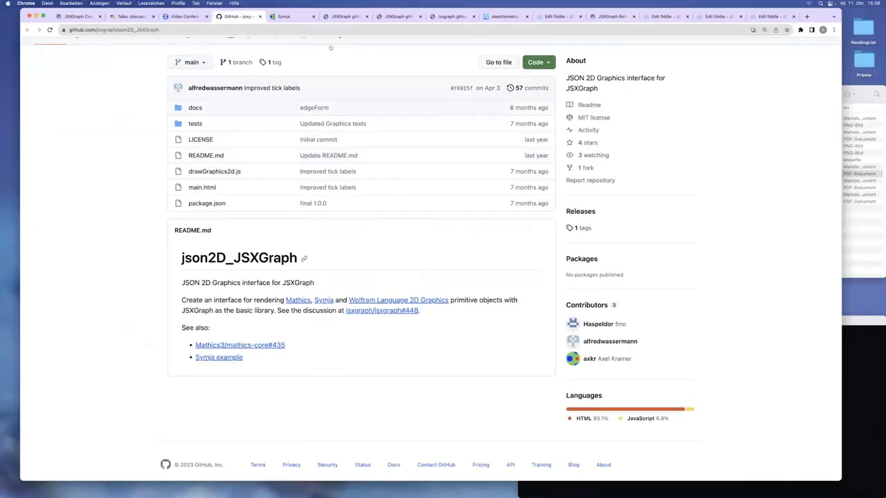
left_click(266, 16)
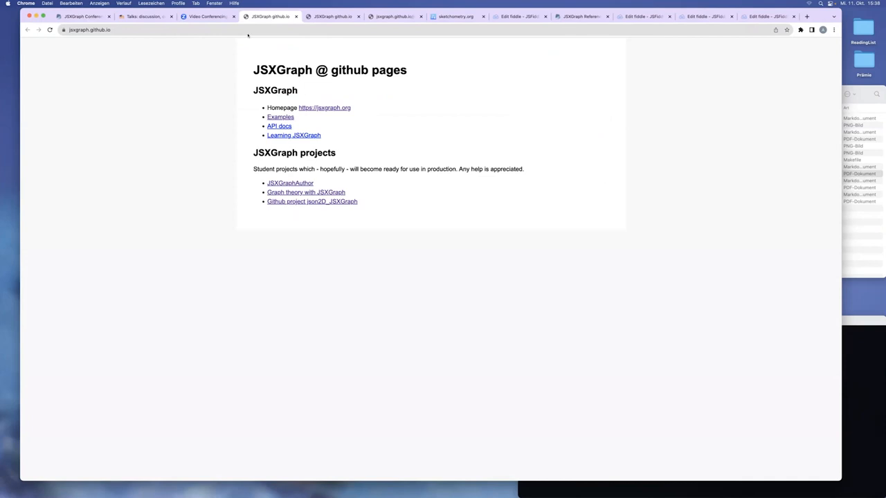
mouse_move(442, 62)
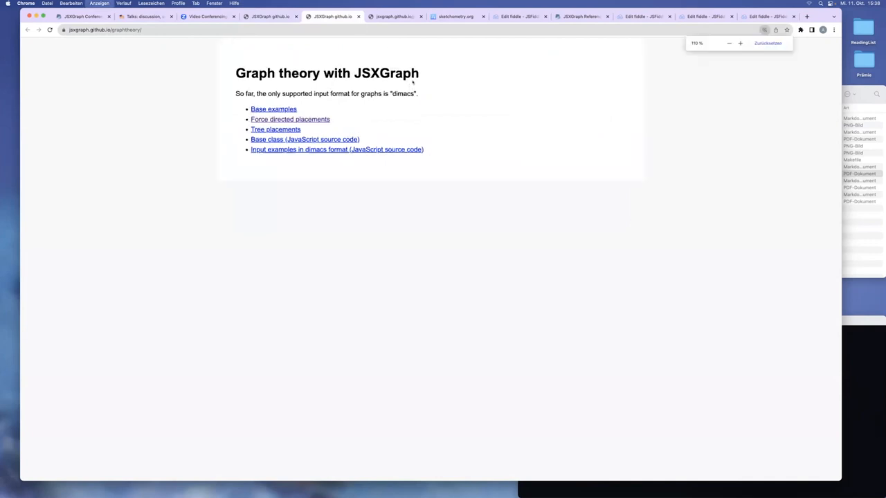
left_click(739, 43)
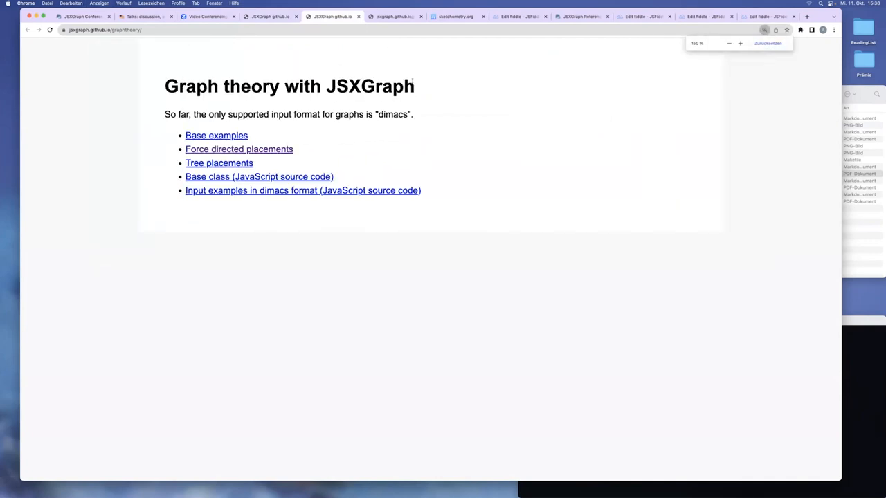
mouse_move(215, 136)
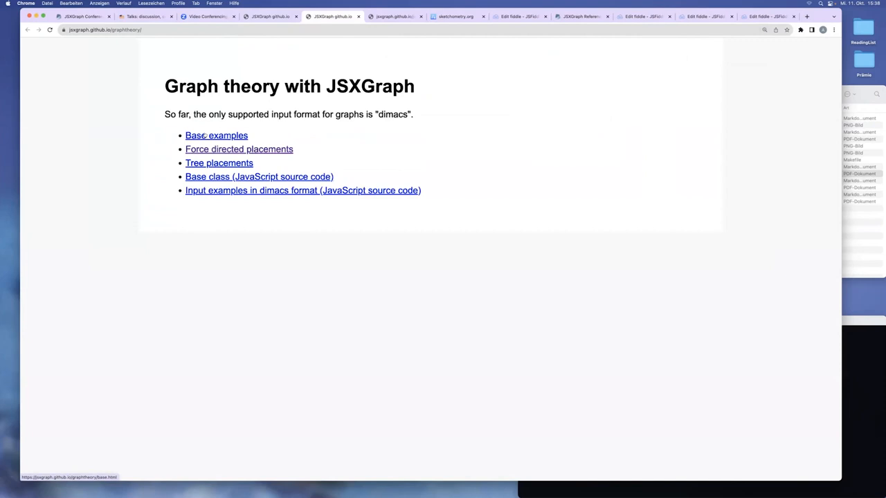
Step: Load the Random placement of simple graphs example with the v=4,e=5 graph
left_click(216, 135)
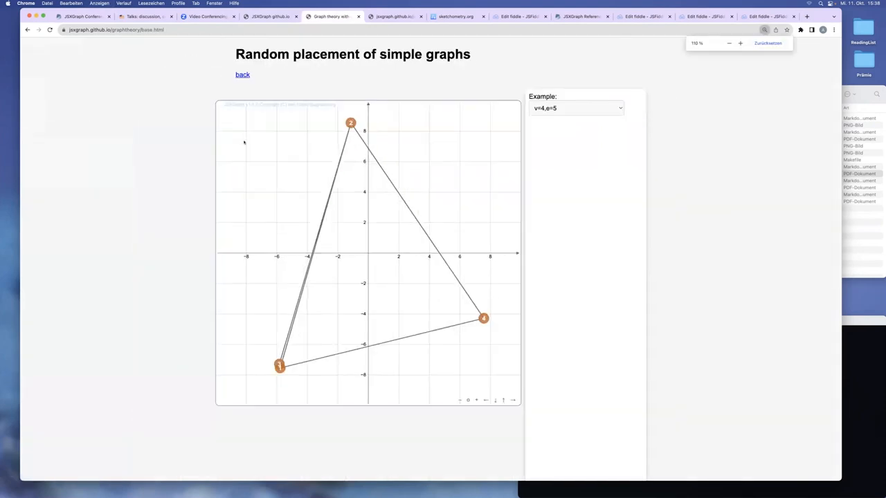
left_click(766, 43)
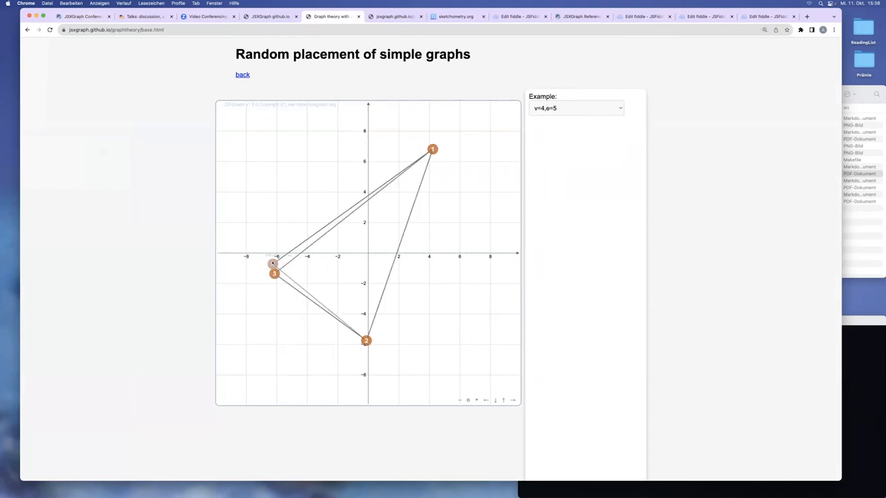
Step: Drag the four vertices to new positions so no edges of the graph cross
left_click_drag(274, 263, 463, 303)
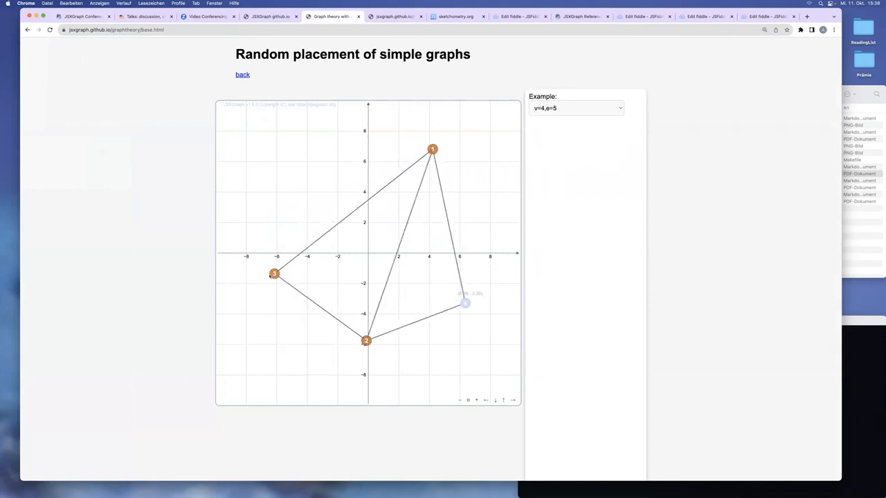
left_click_drag(273, 274, 304, 210)
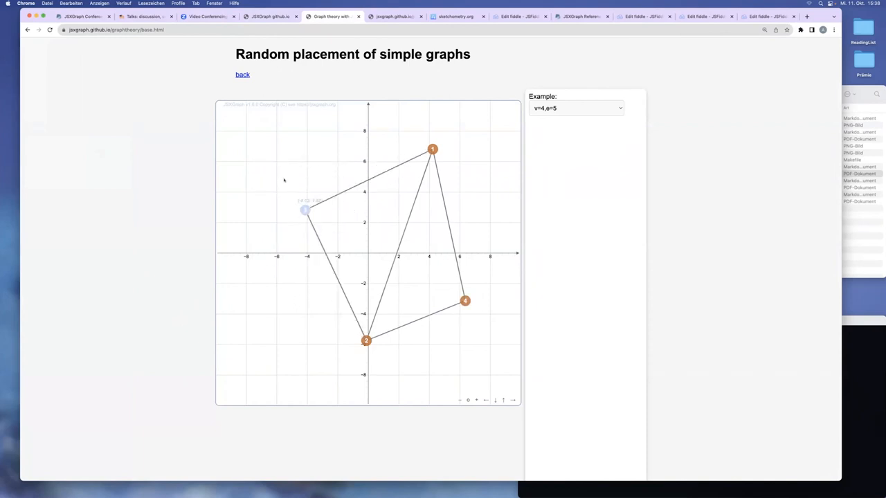
left_click_drag(305, 211, 288, 178)
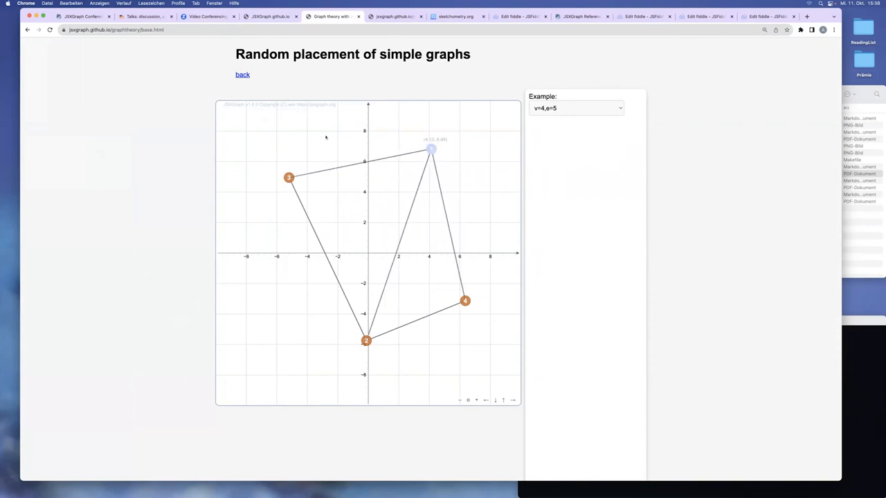
left_click_drag(432, 149, 351, 135)
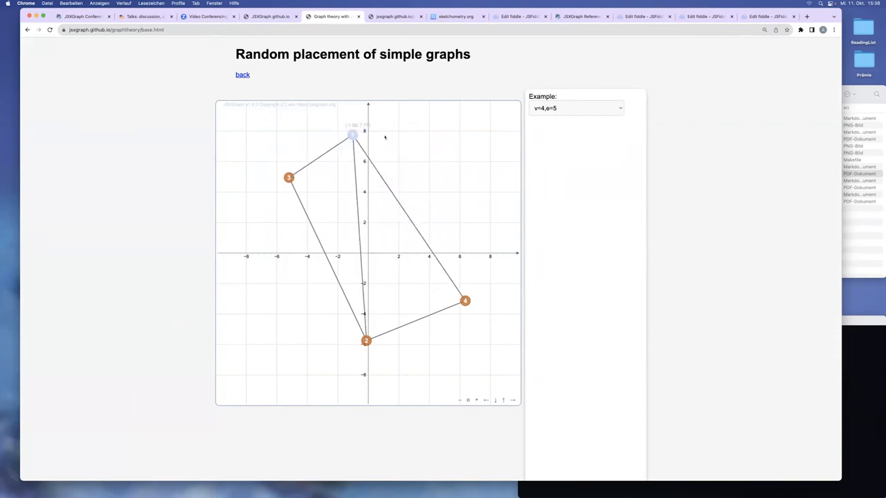
left_click_drag(353, 135, 409, 138)
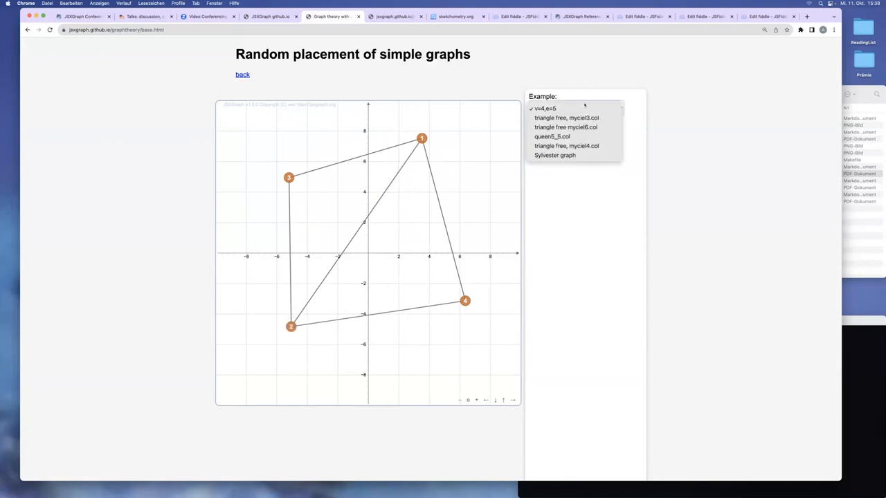
Step: Load the triangle free myciel6.col and Sylvester graph examples and move a Sylvester vertex to the top-left
left_click(566, 117)
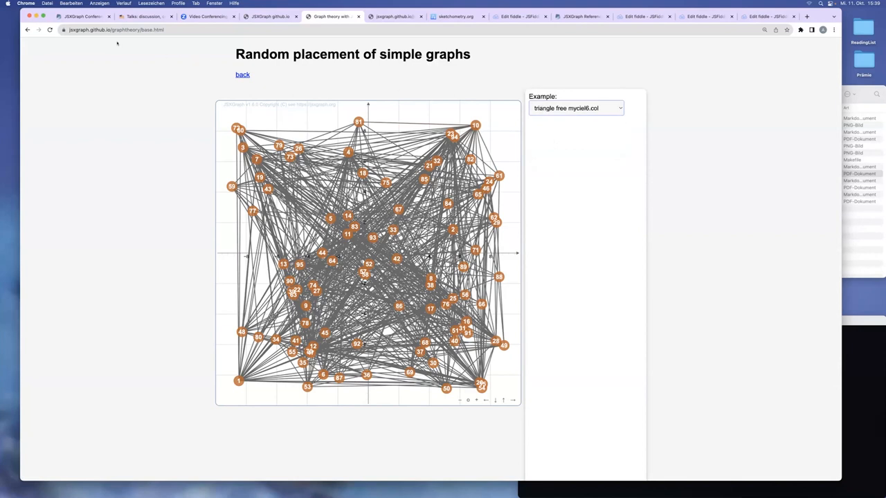
left_click(576, 108)
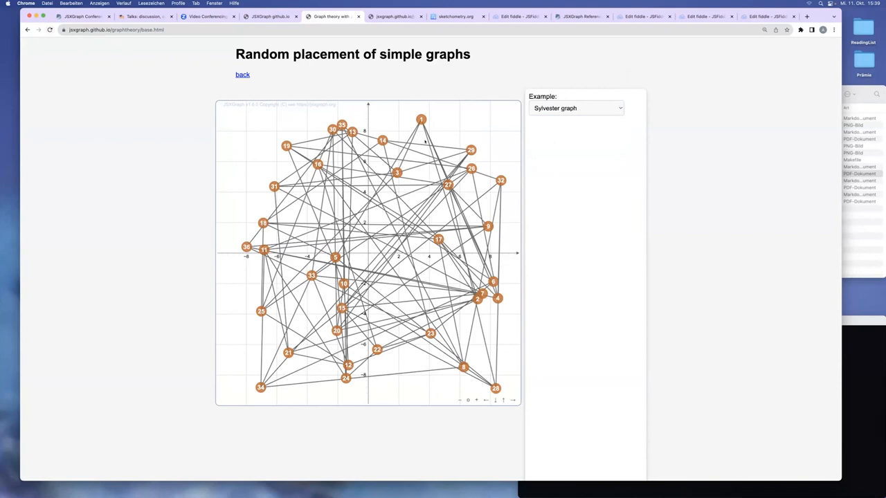
mouse_move(420, 116)
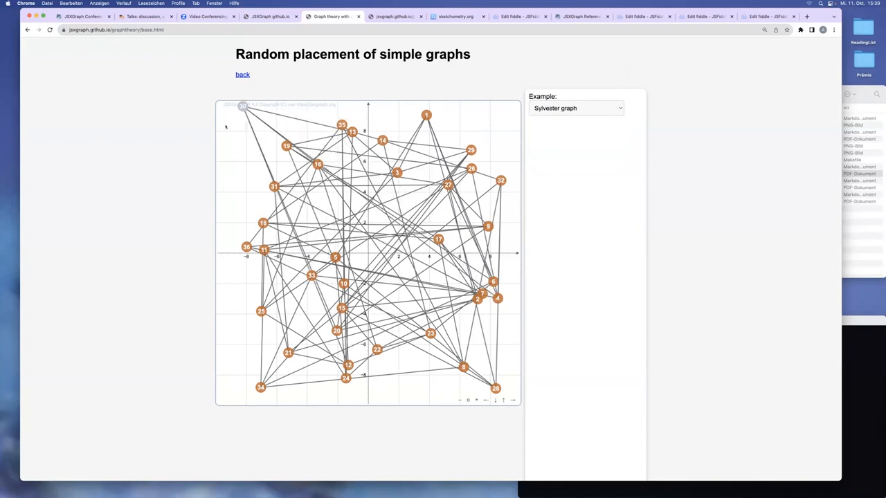
left_click_drag(242, 105, 315, 116)
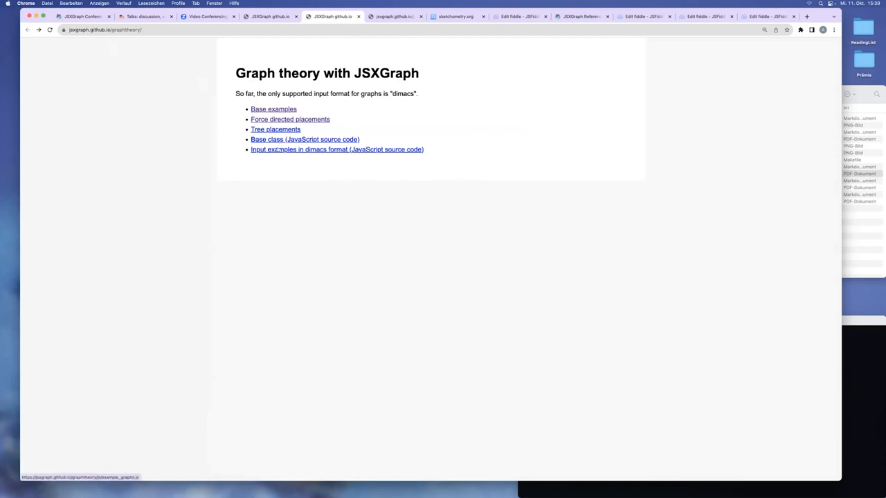
Step: View the dimacs input examples source and scroll through its long edge lists
left_click(338, 149)
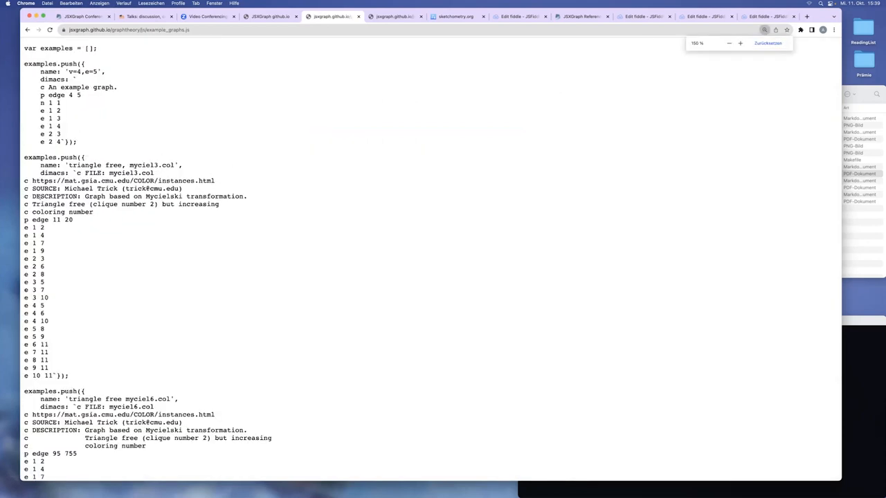
double_click(90, 188)
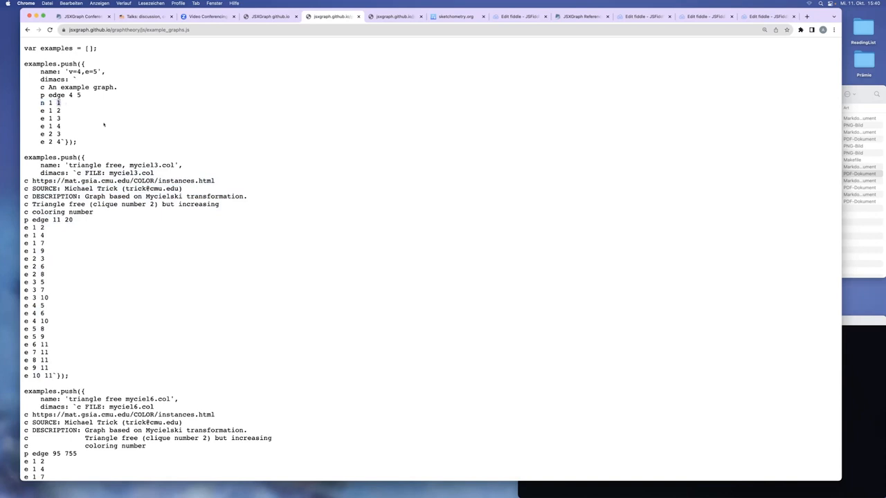
scroll("down", 3)
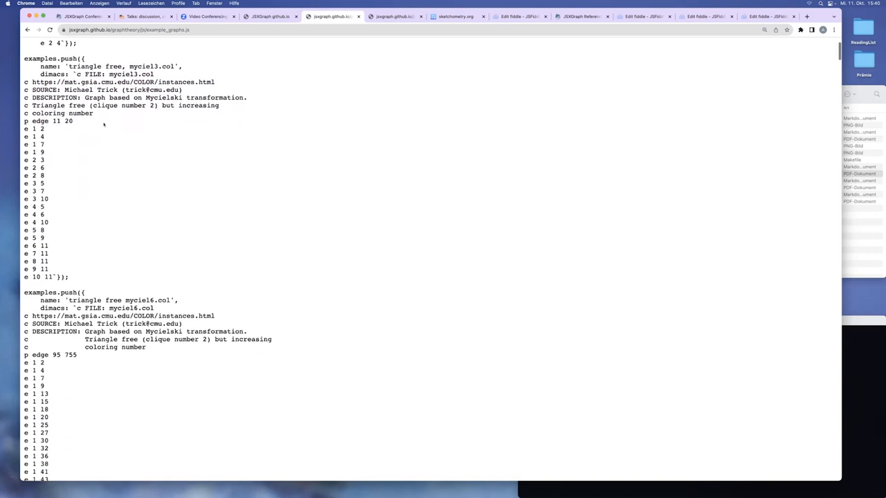
scroll("down", 3)
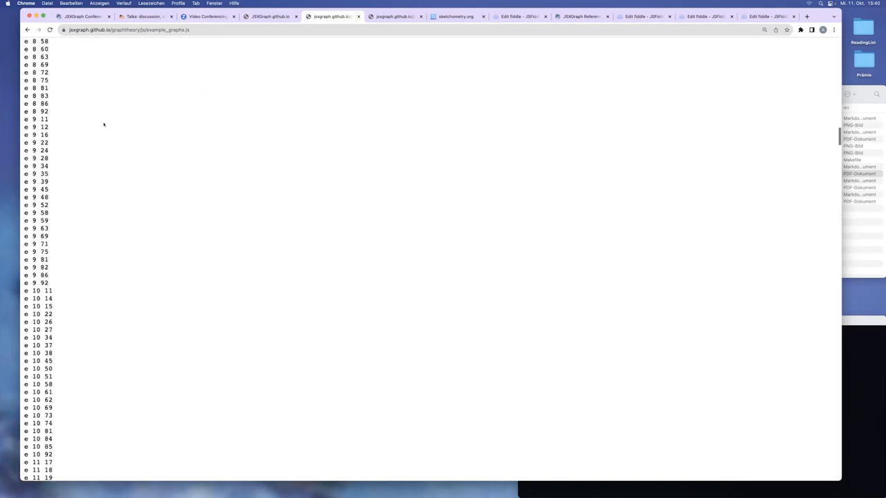
scroll("down", 3)
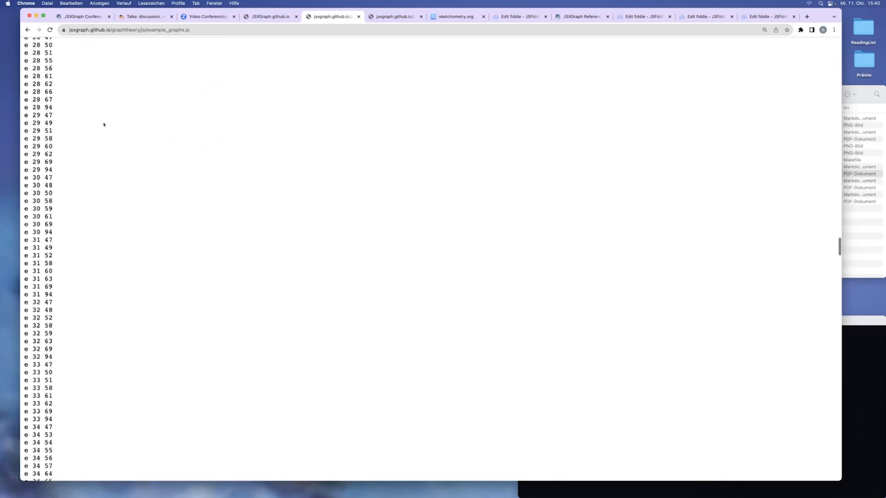
scroll("up", 3)
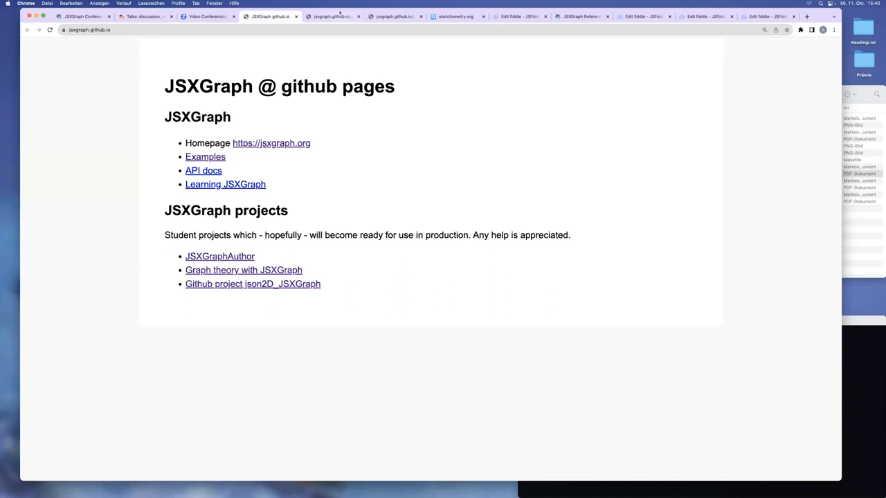
Step: View the Graph base class JavaScript source from the Graph theory overview
left_click(244, 270)
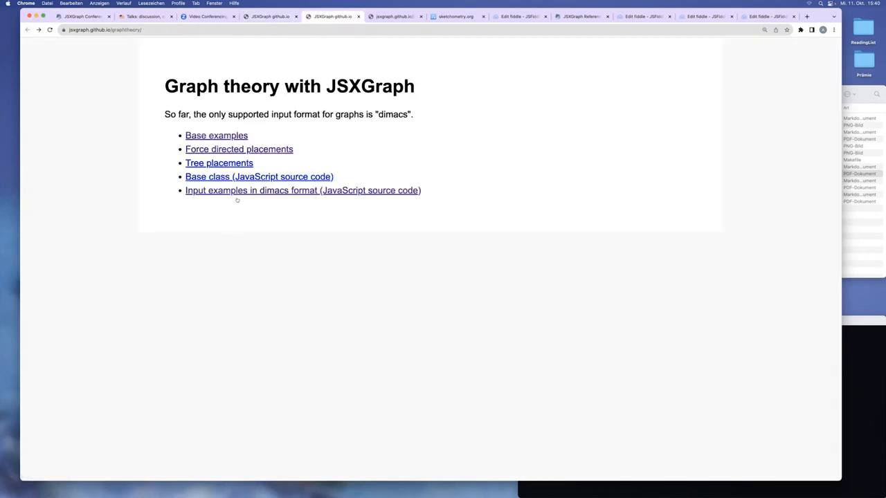
left_click(259, 177)
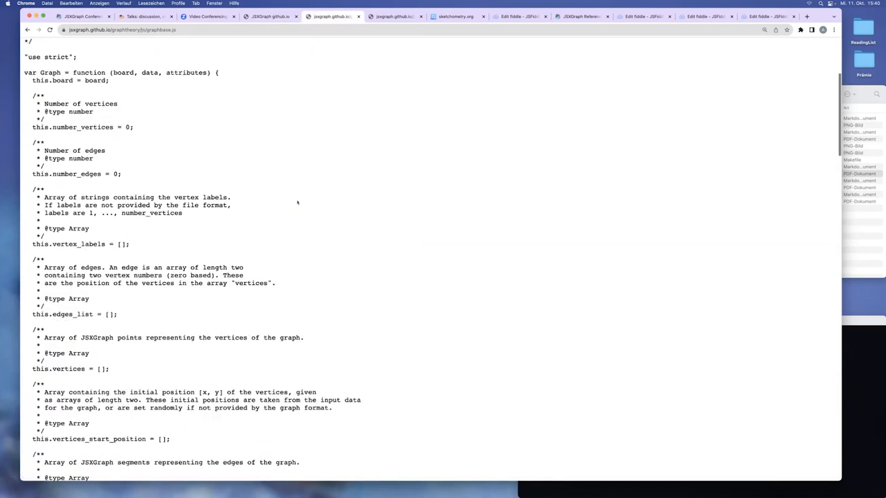
scroll("down", 3)
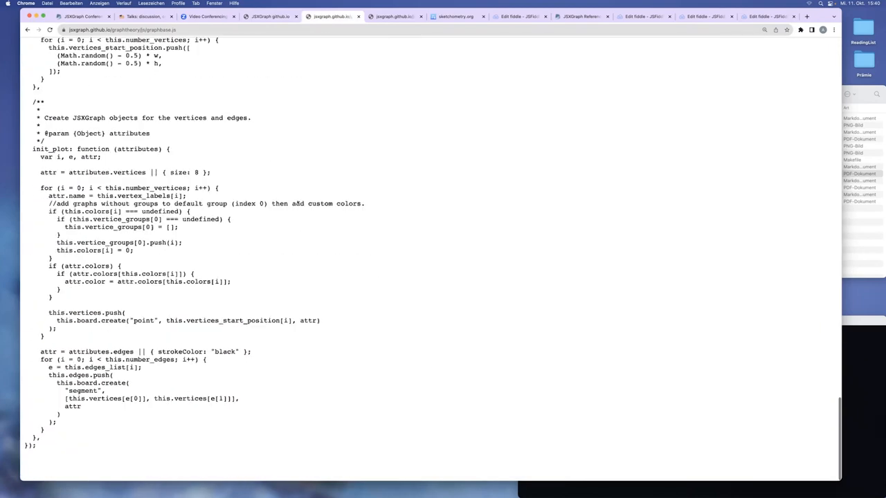
scroll("up", 3)
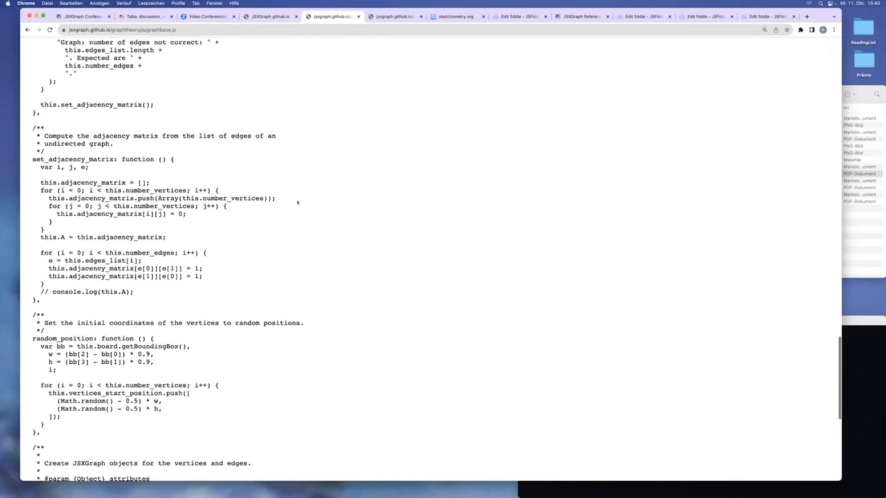
scroll("up", 3)
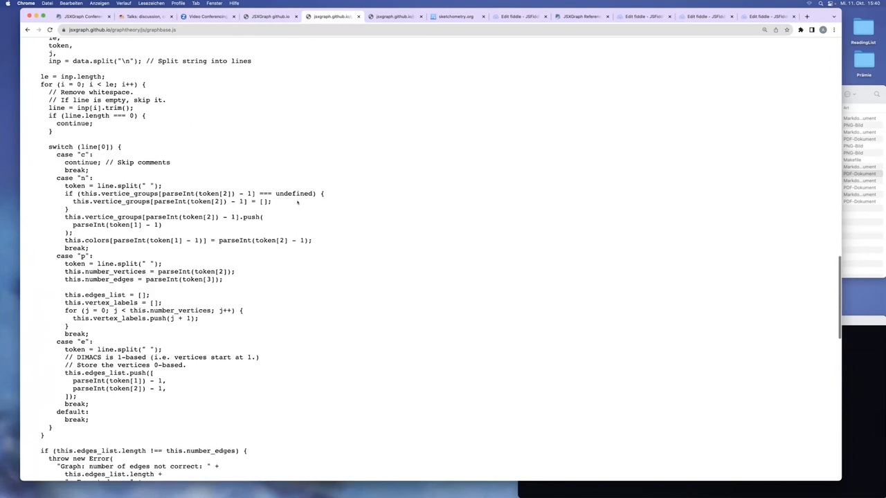
scroll("up", 3)
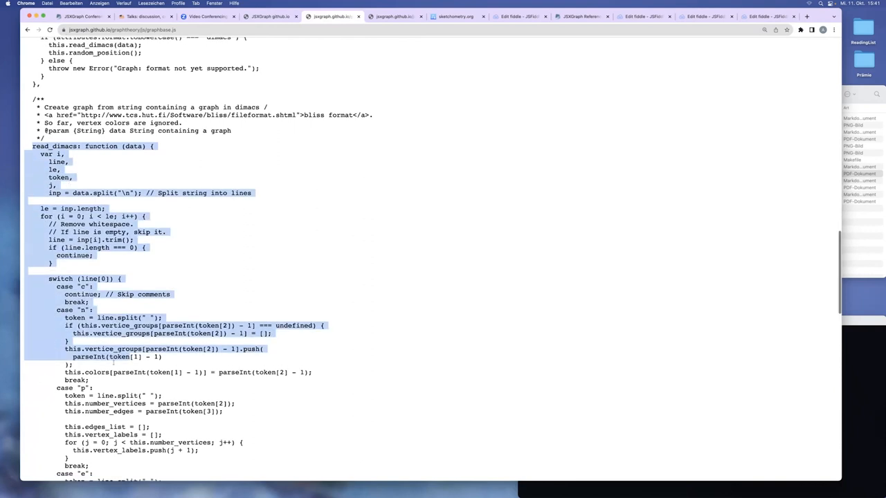
Step: Scroll through the base class's dimacs reader and adjacency matrix code
scroll("down", 3)
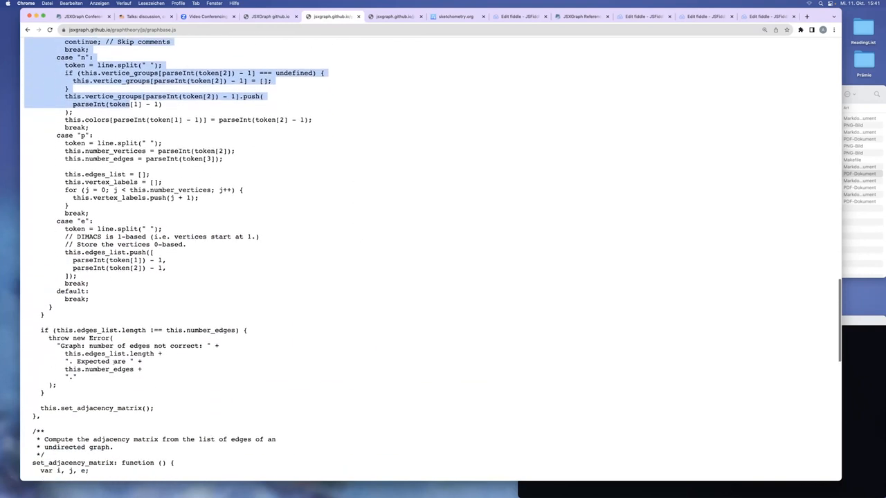
scroll("down", 3)
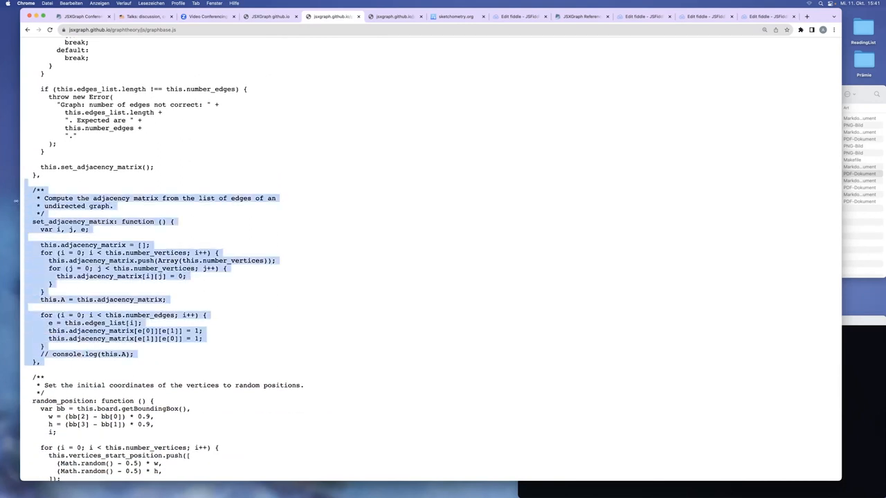
scroll("down", 3)
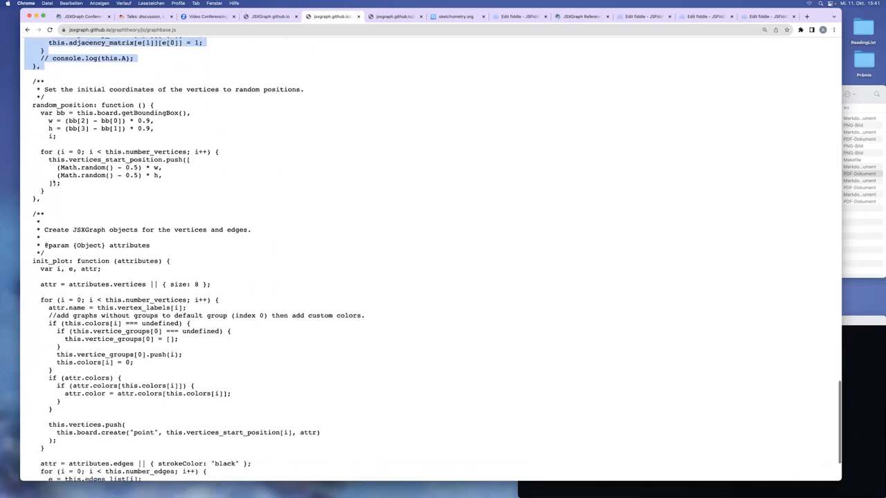
scroll("up", 3)
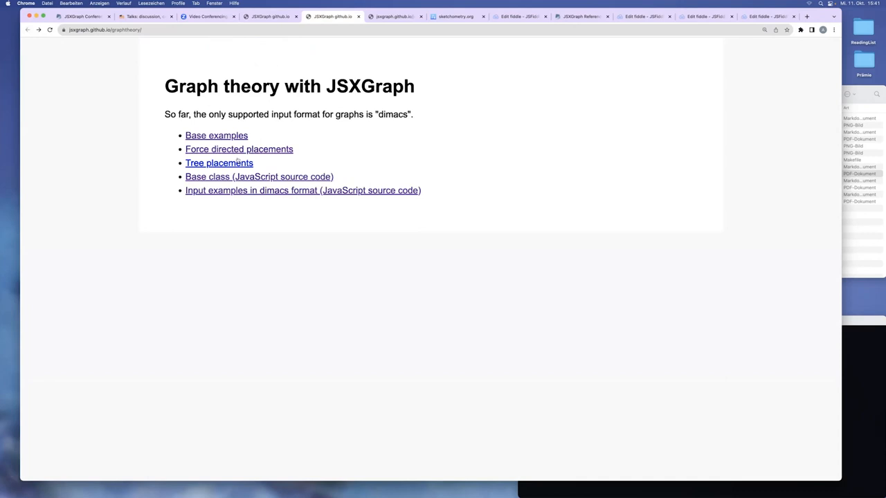
mouse_move(238, 149)
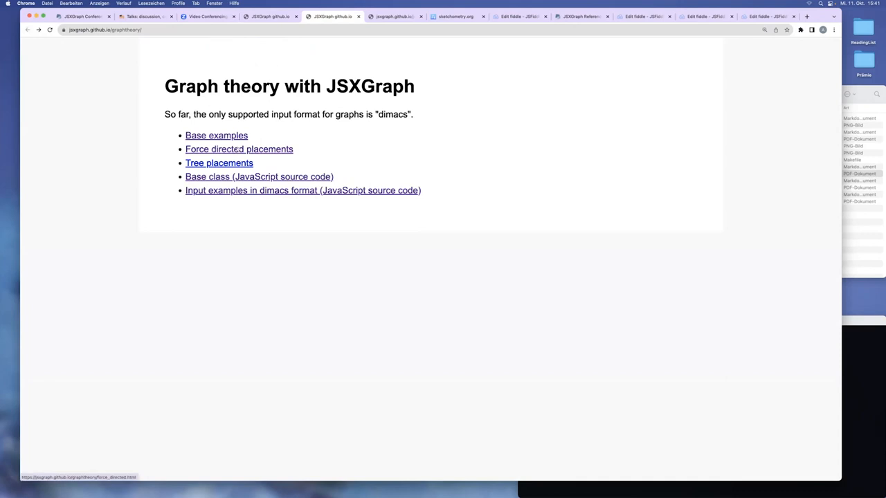
mouse_move(330, 155)
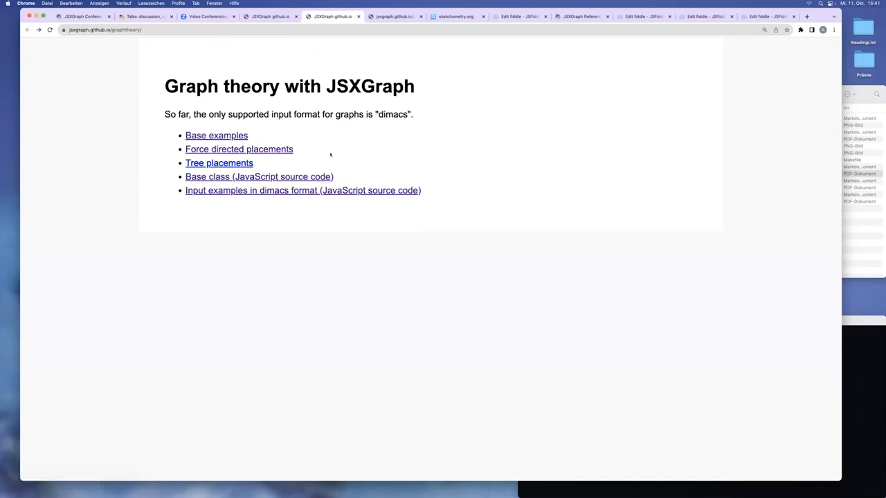
mouse_move(238, 149)
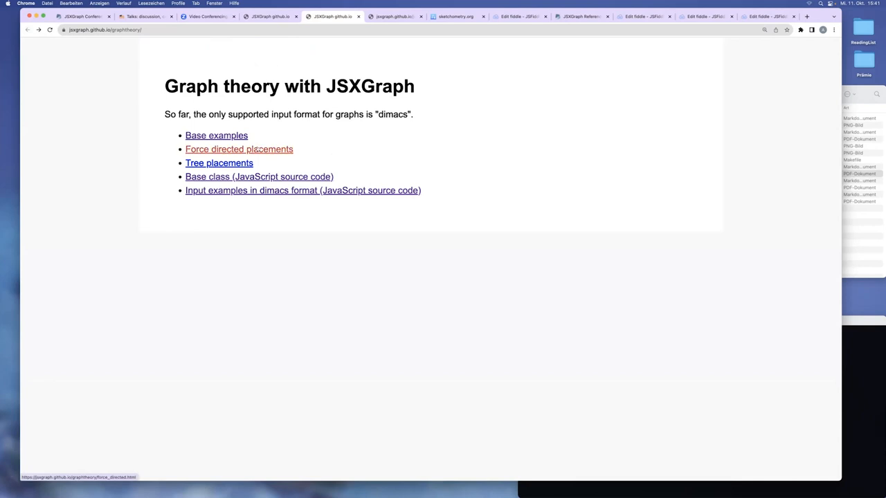
Step: Follow the Force directed placements link to the Star 1 example with Eades settings
left_click(238, 149)
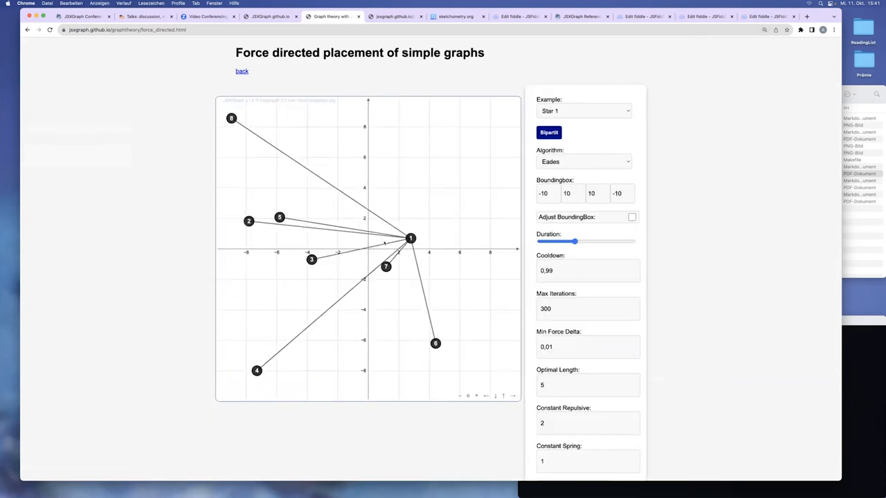
left_click_drag(410, 238, 373, 182)
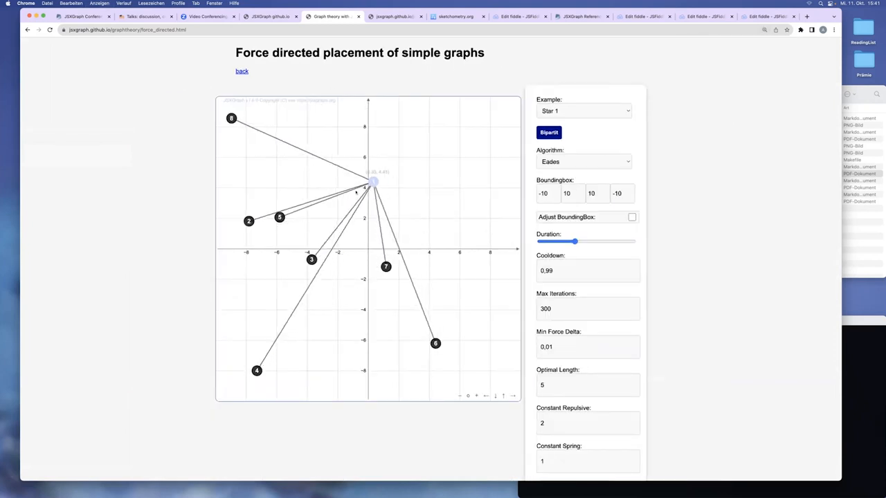
left_click(584, 160)
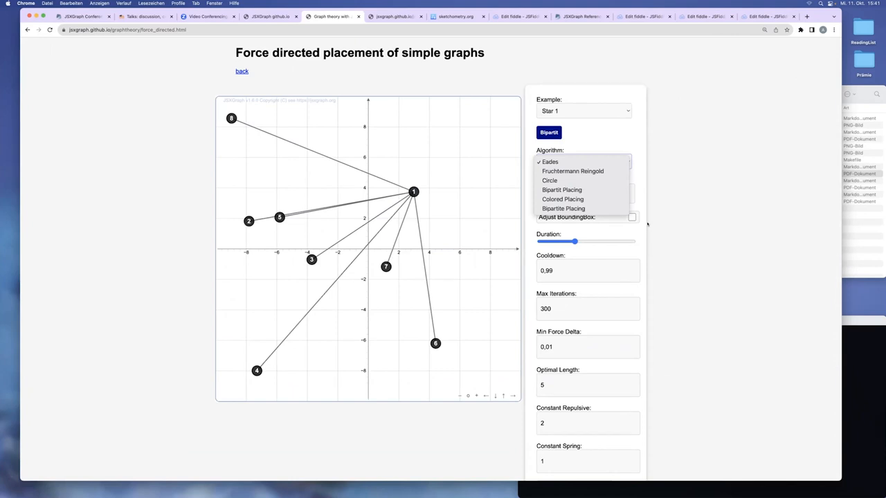
left_click(549, 161)
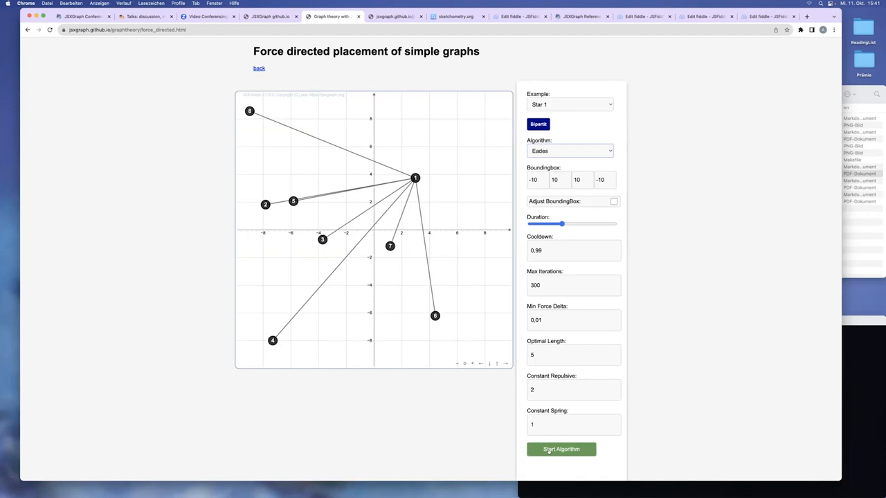
Step: Run Start Algorithm six times so Star 1's outer vertices spread evenly, then show the example list
left_click(560, 448)
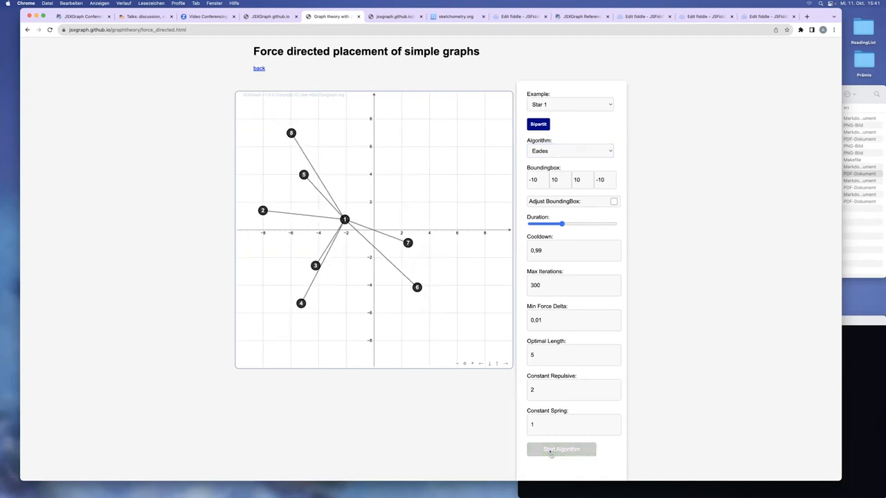
left_click(560, 449)
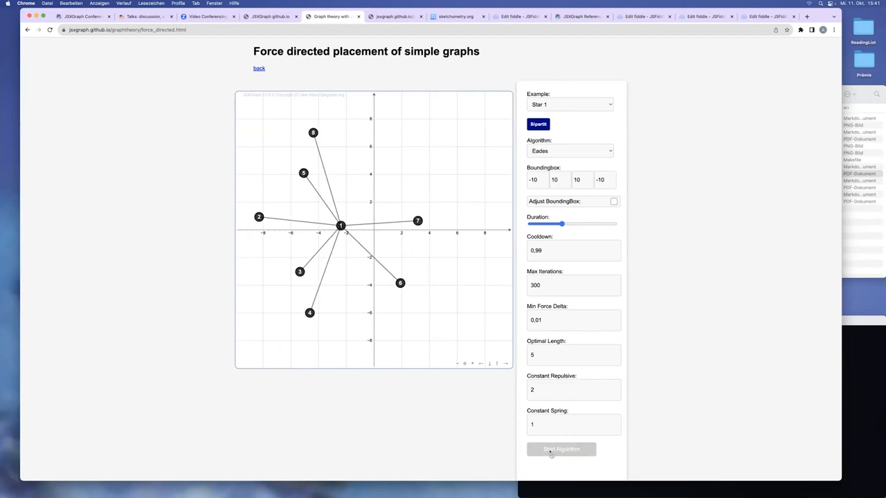
left_click(560, 448)
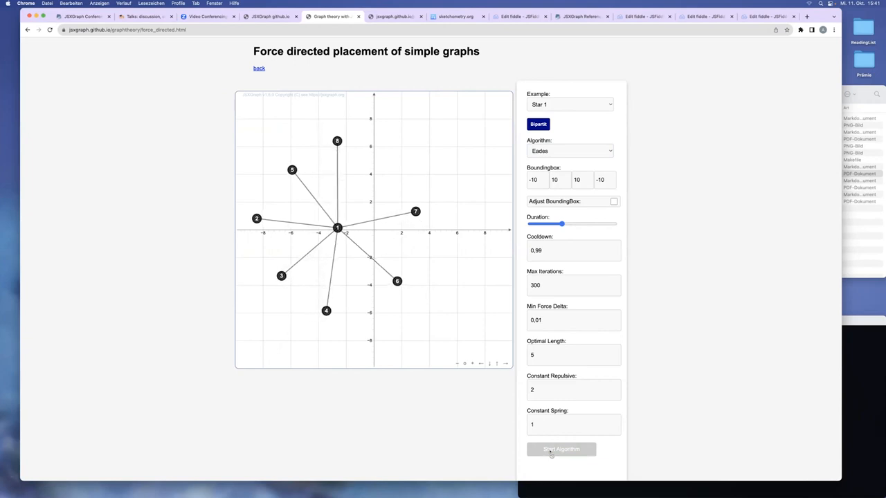
left_click(560, 448)
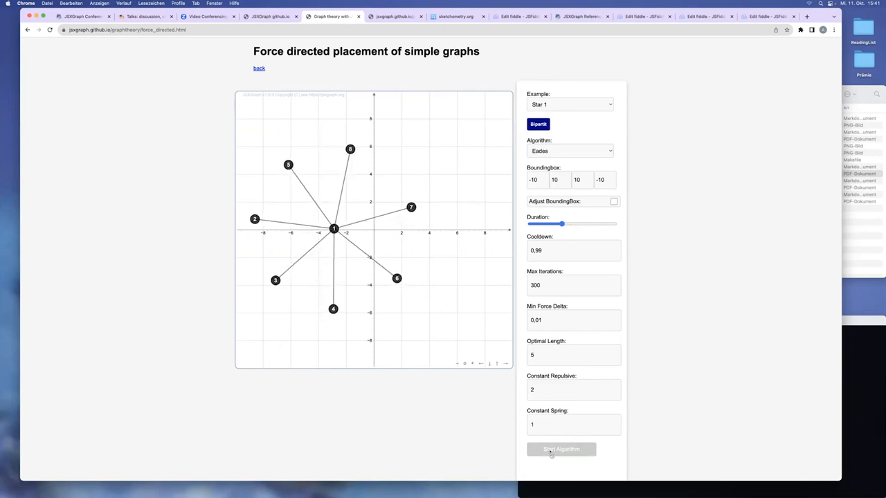
left_click(561, 448)
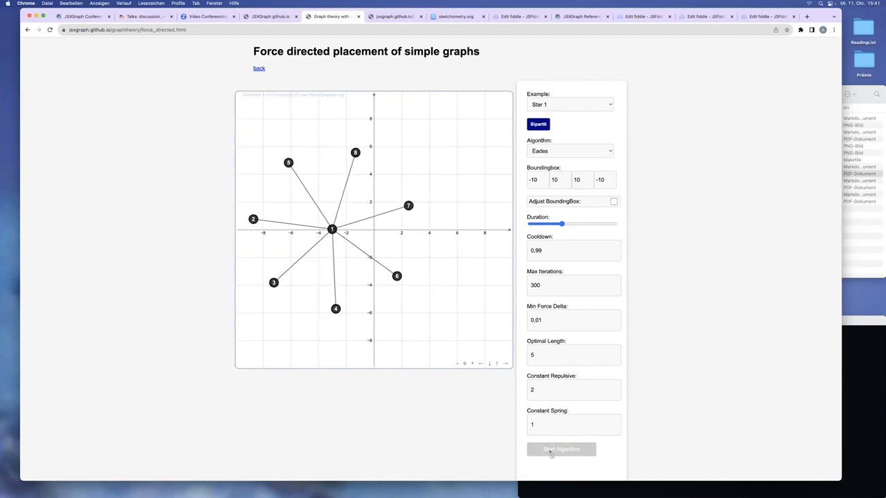
left_click(560, 448)
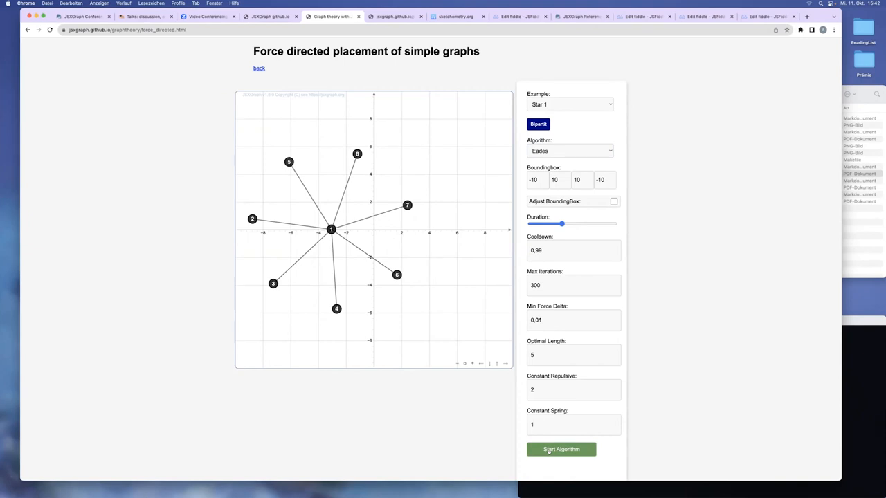
left_click(569, 105)
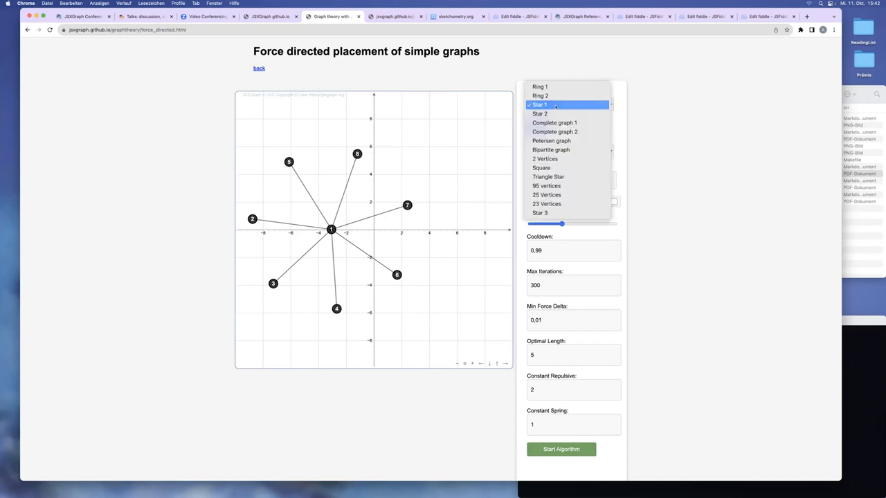
mouse_move(550, 141)
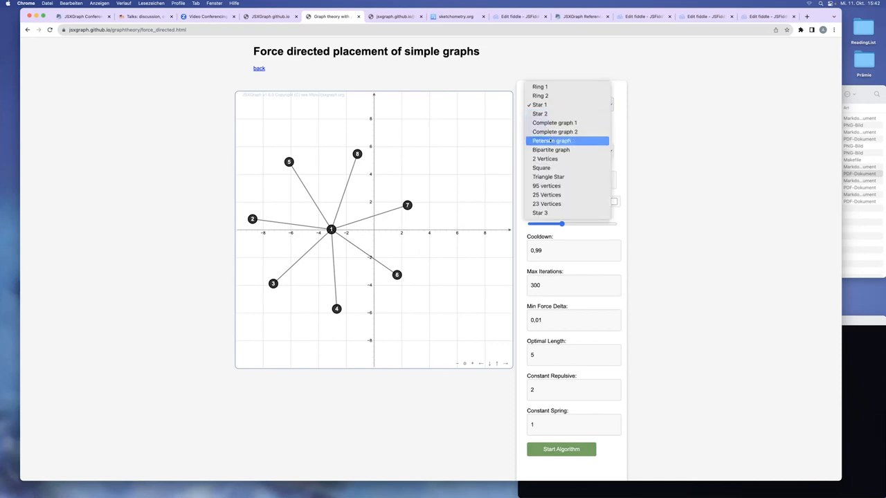
Step: Load and lay out the Petersen graph, then the Star 3 example
left_click(554, 141)
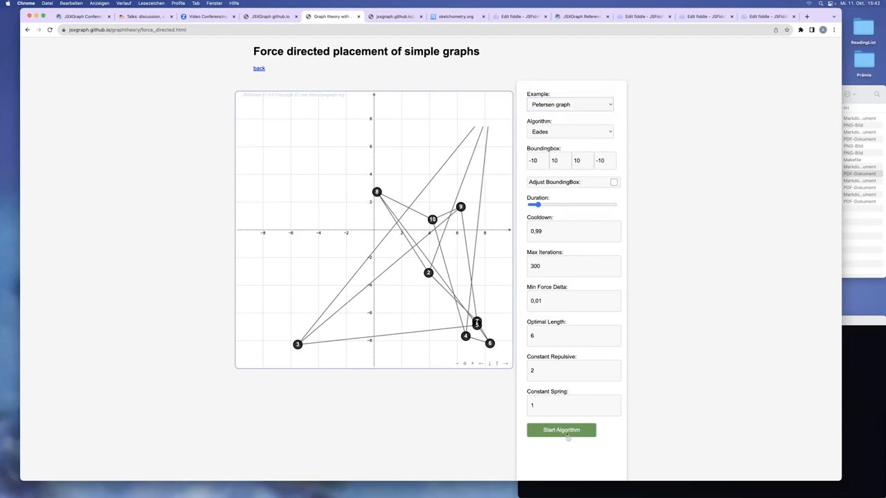
left_click(560, 429)
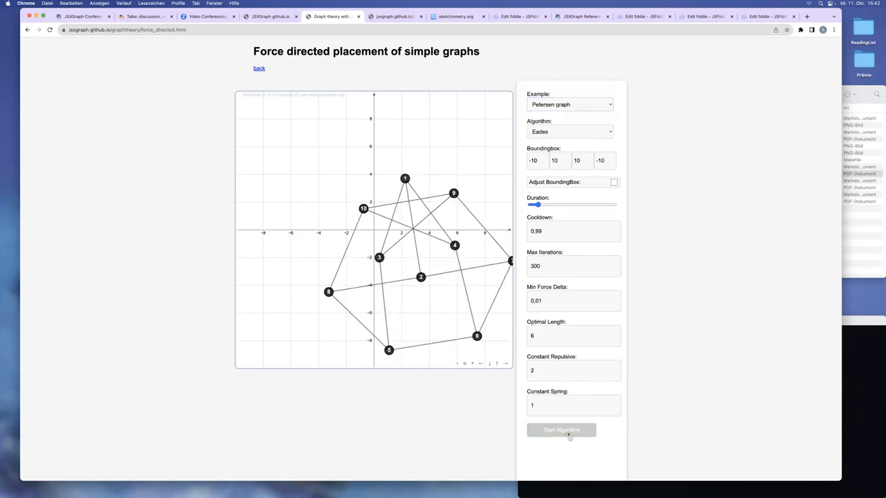
left_click(568, 106)
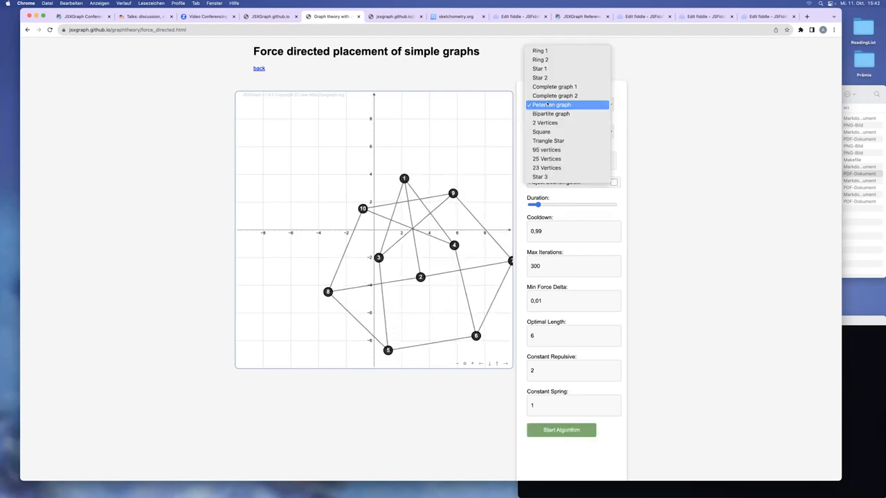
mouse_move(547, 141)
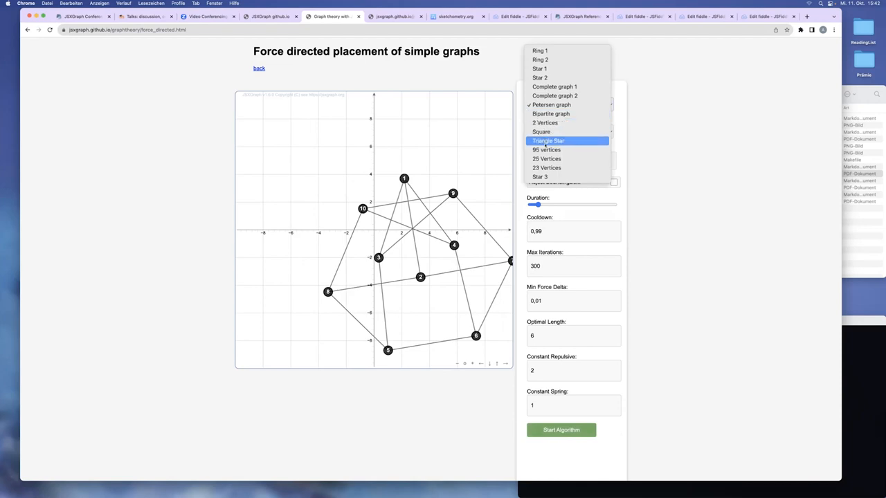
left_click(539, 177)
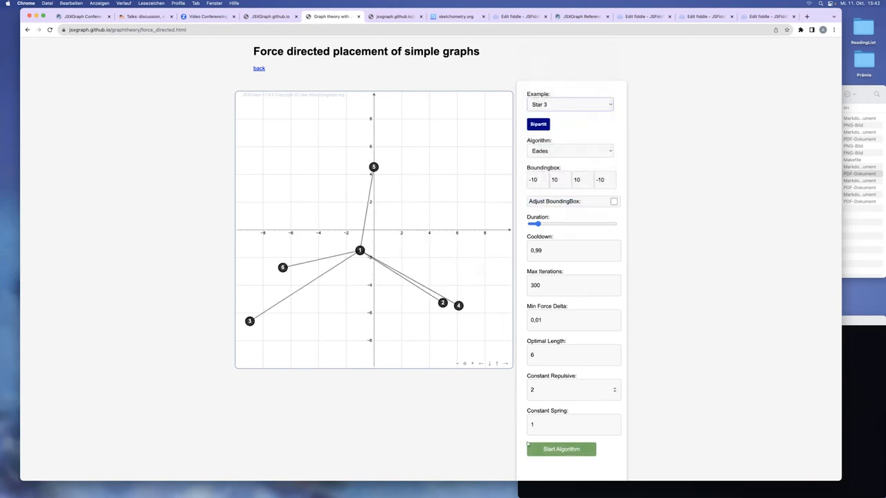
left_click(560, 448)
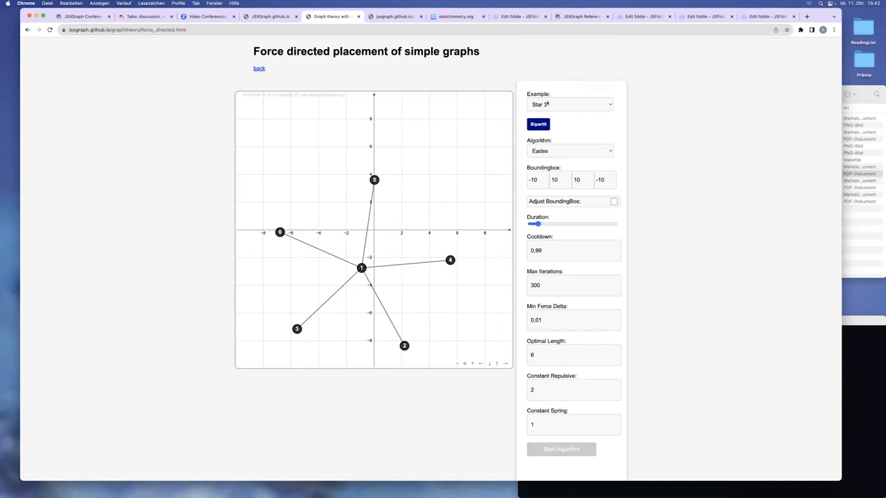
Step: Load the Complete graph 1 example and run the layout on it
left_click(569, 105)
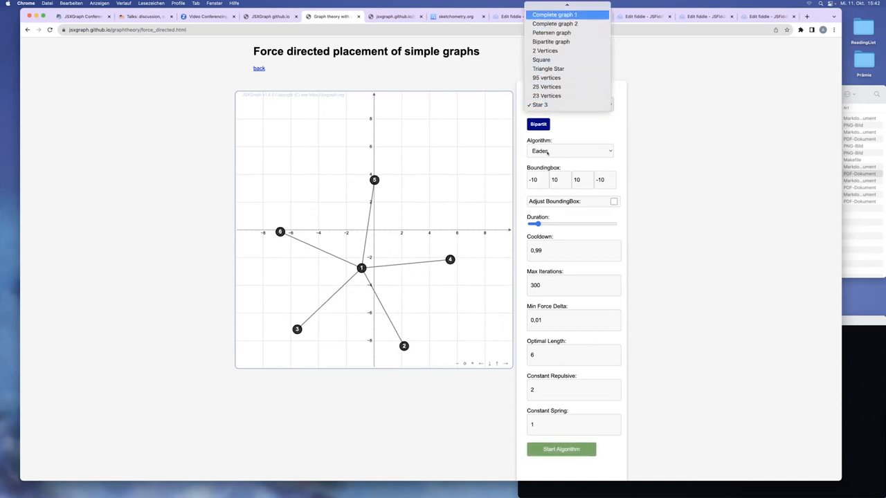
left_click(554, 14)
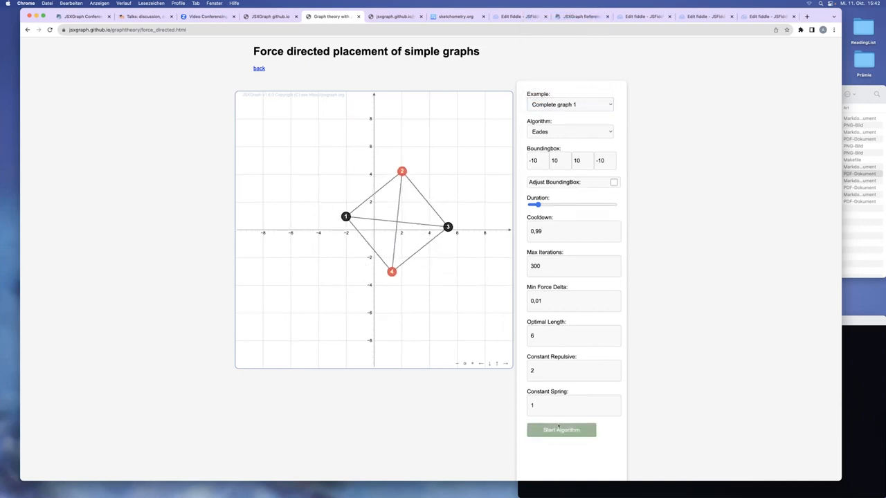
left_click(569, 105)
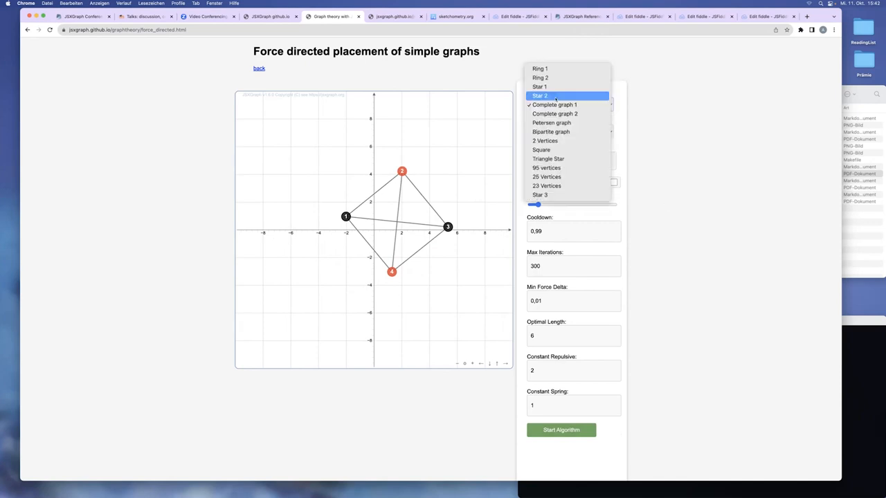
left_click(554, 105)
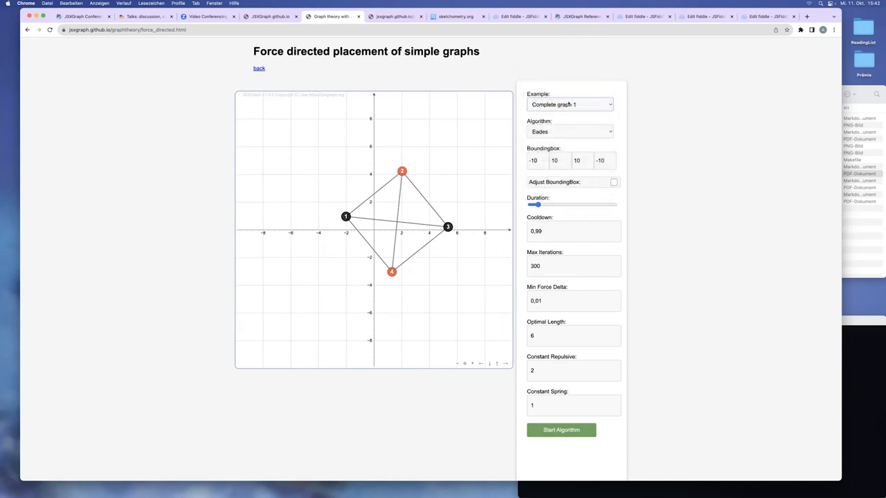
mouse_move(552, 136)
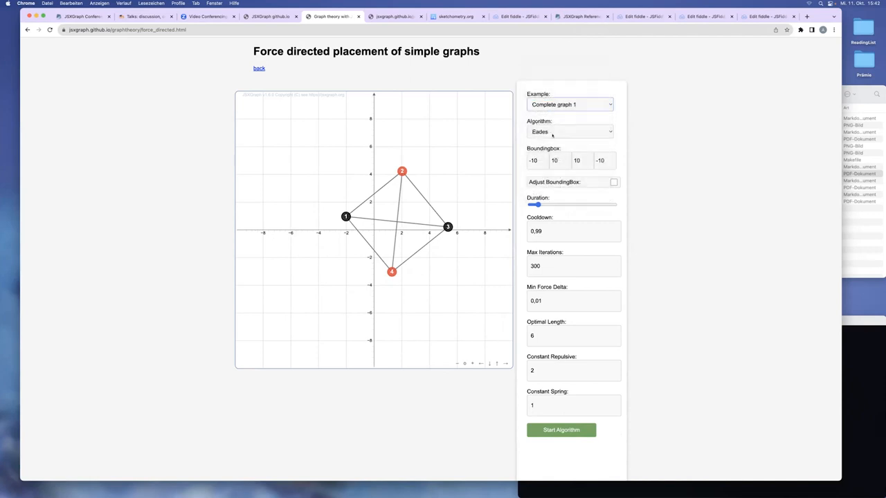
Step: Switch the layout algorithm to Fruchterman Reingold and rerun it on Ring 2
left_click(569, 106)
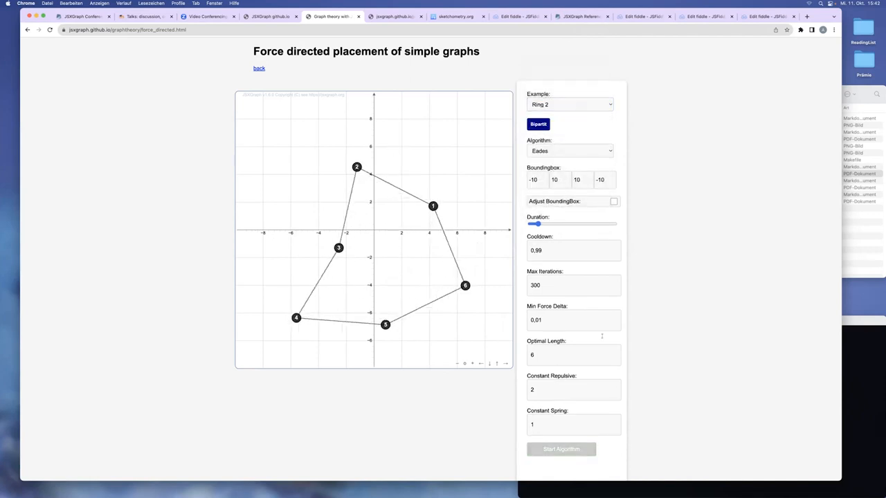
left_click(570, 151)
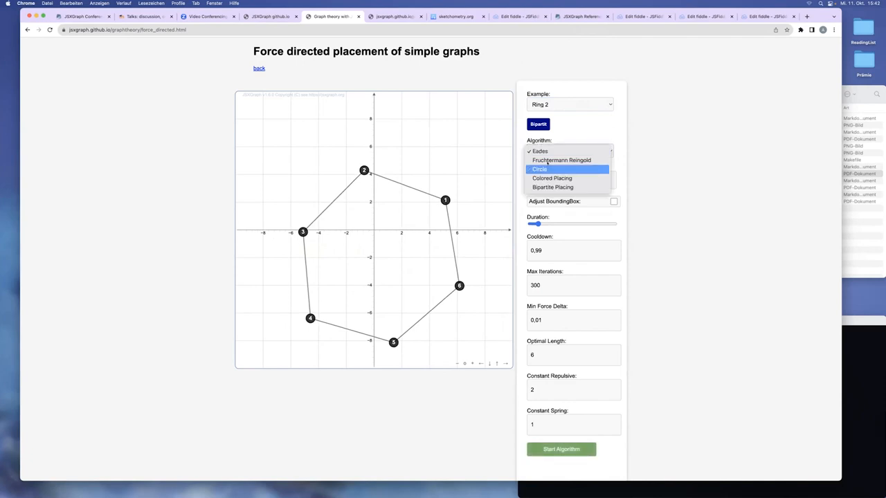
left_click(562, 161)
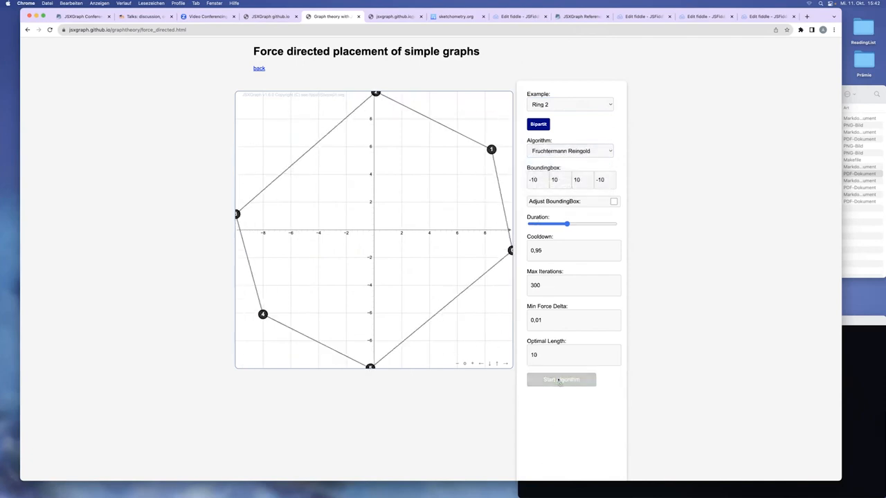
left_click(561, 379)
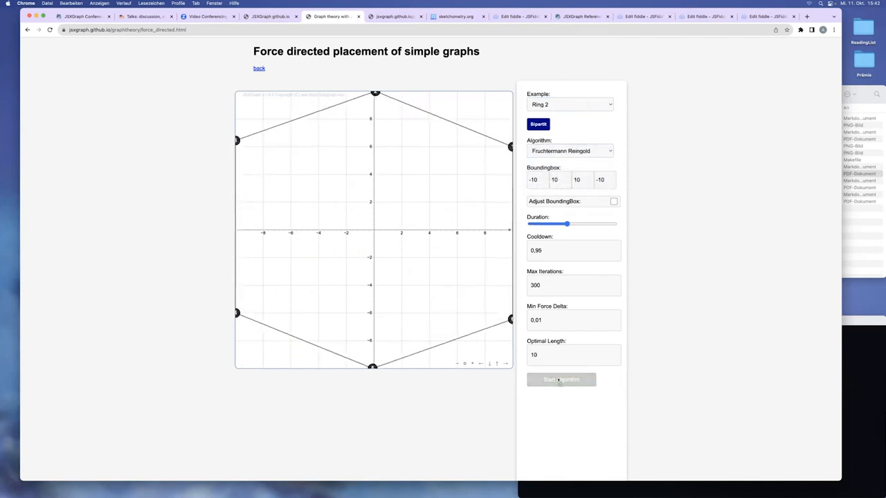
left_click(560, 379)
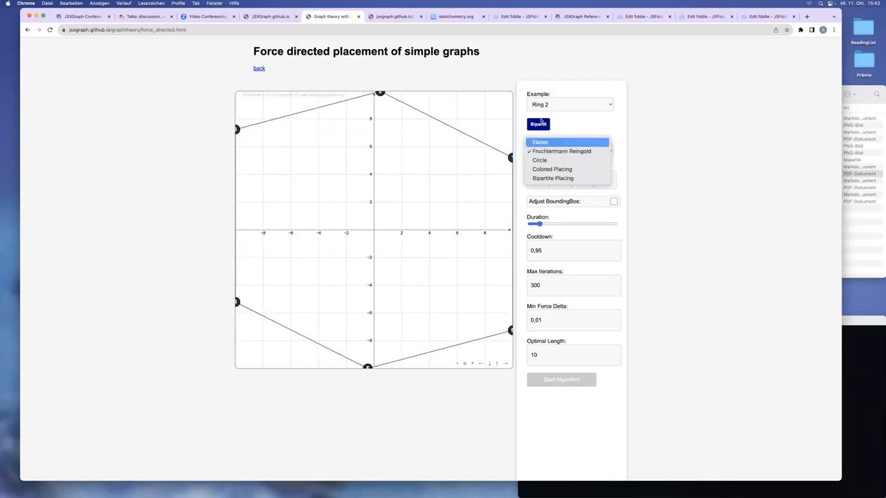
Step: Load Complete graph 2 and run Fruchterman Reingold repeatedly until it forms a compact cluster
left_click(571, 105)
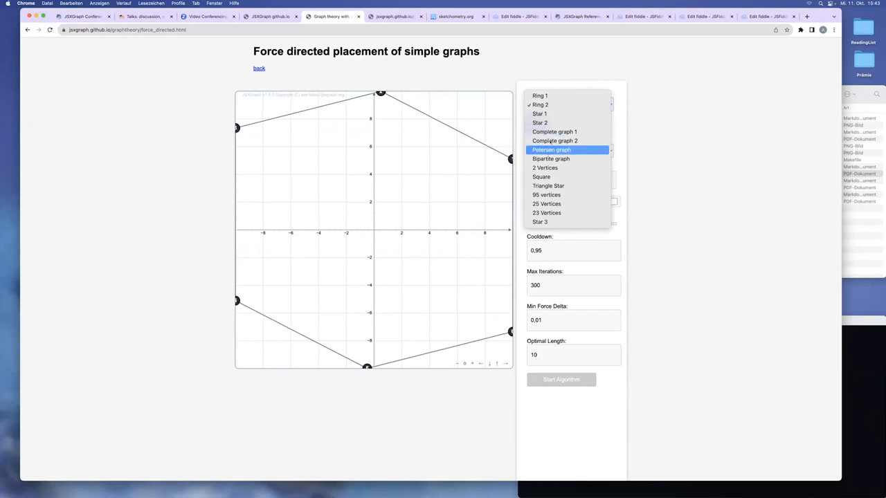
left_click(554, 141)
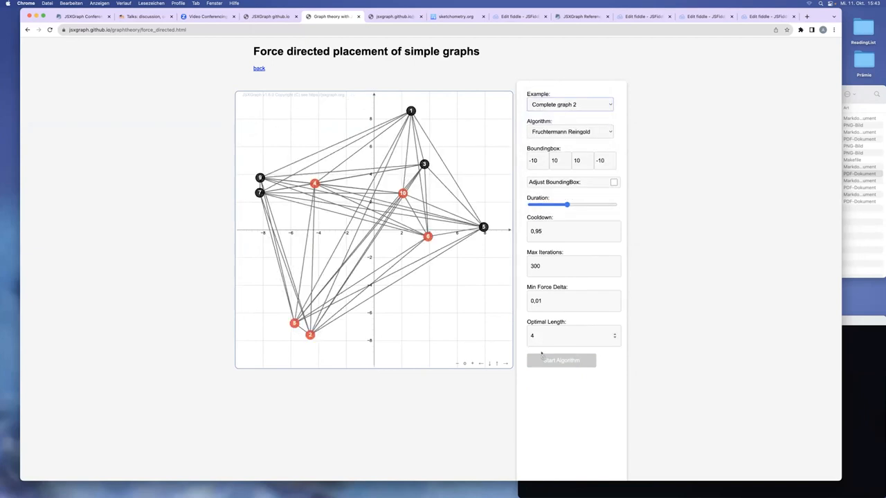
left_click(560, 360)
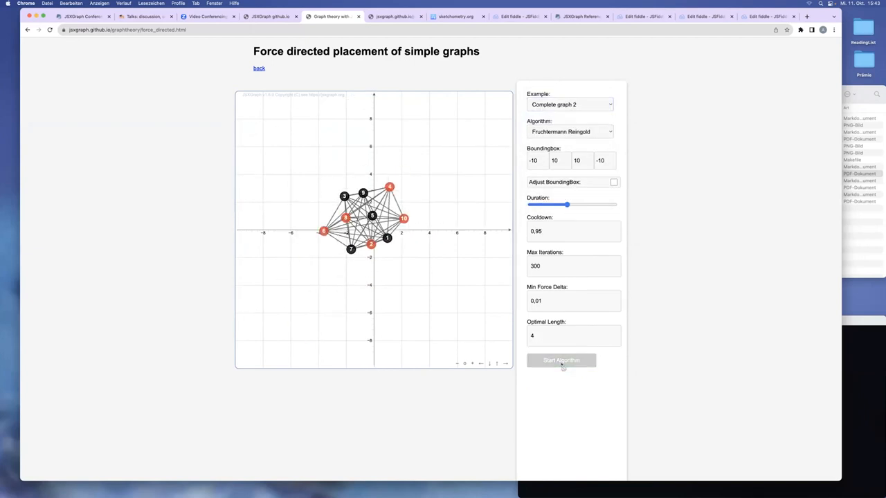
left_click(561, 360)
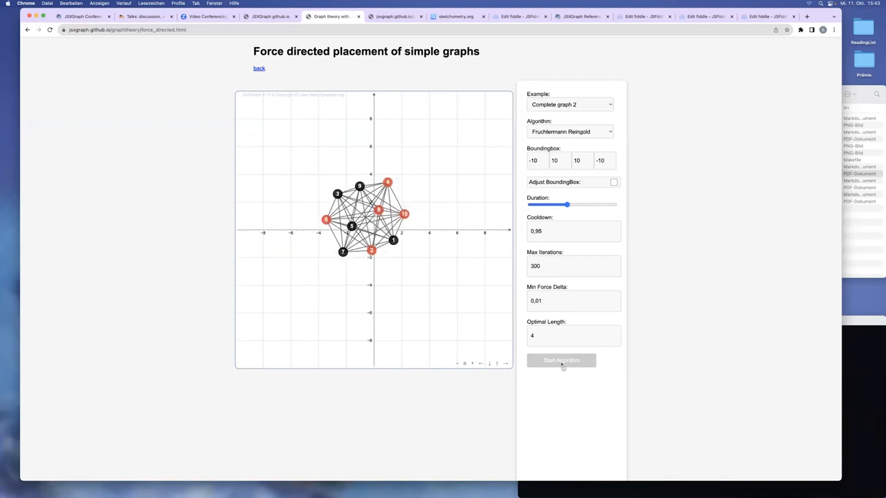
left_click(561, 360)
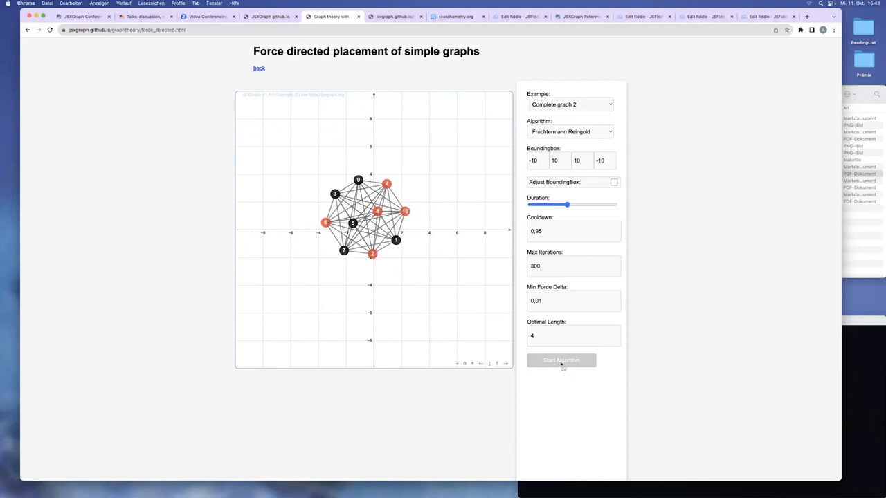
left_click(562, 360)
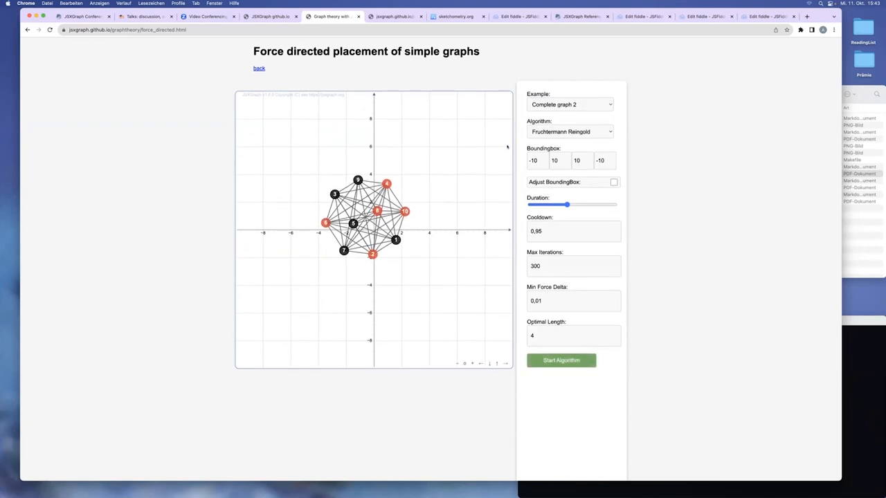
mouse_move(259, 68)
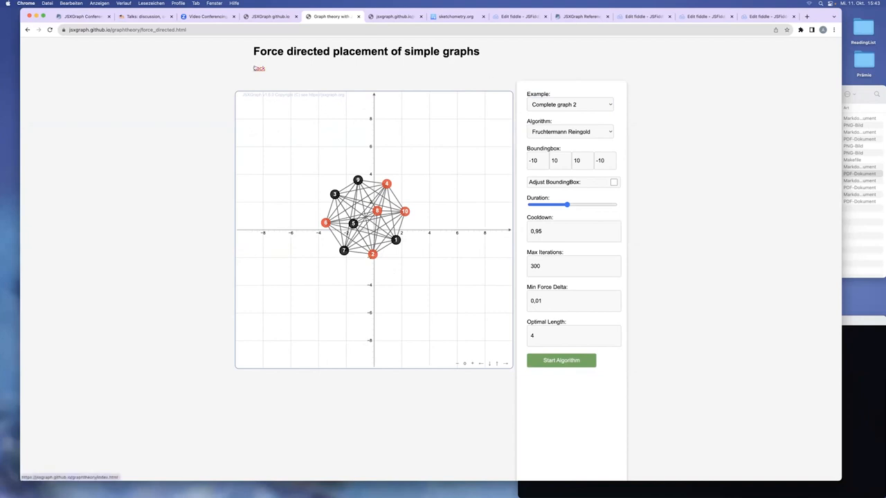
Step: Go back to the graph theory overview and enter the Tree placement demo
left_click(259, 68)
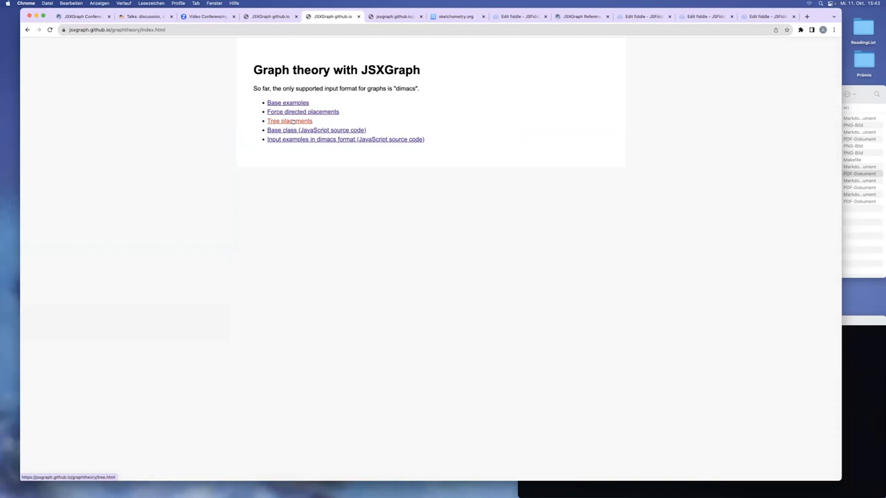
left_click(289, 120)
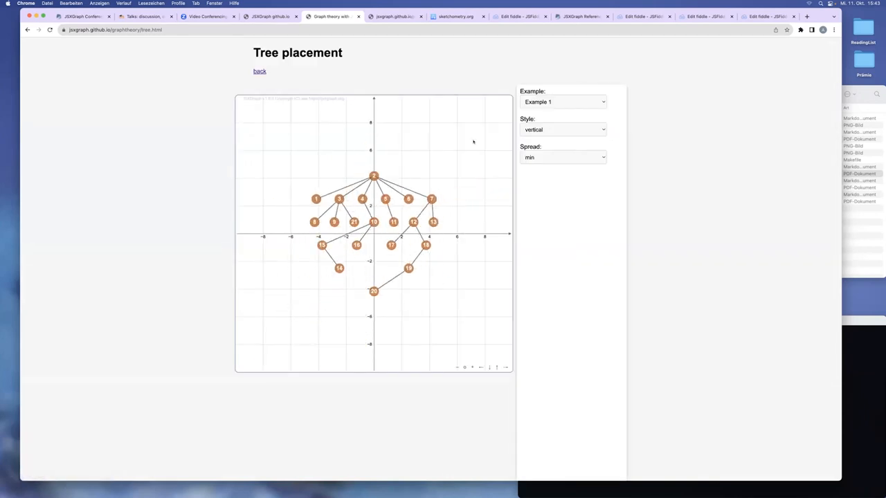
mouse_move(412, 157)
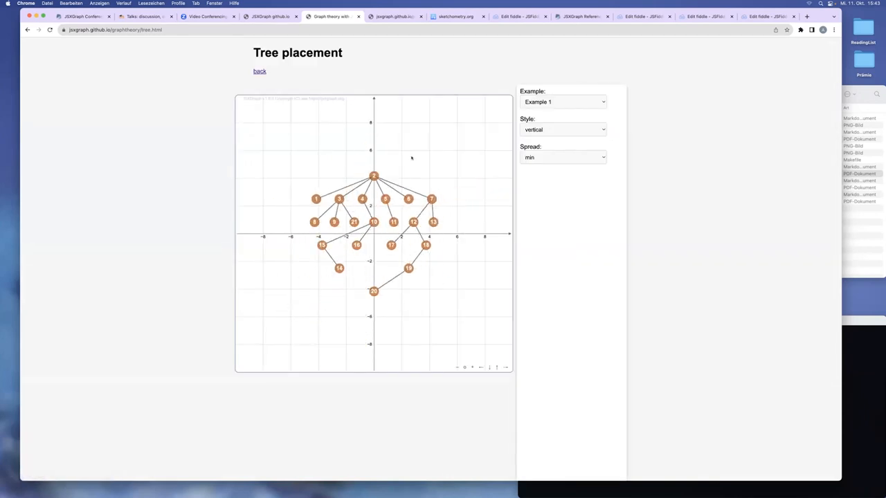
mouse_move(489, 175)
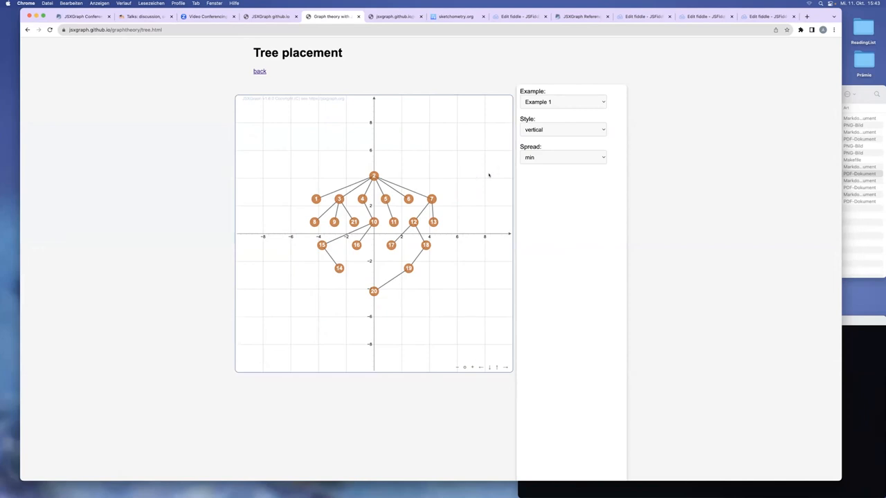
Step: Show Example 1 with max spread in horizontal and then concentric tree styles
left_click(562, 157)
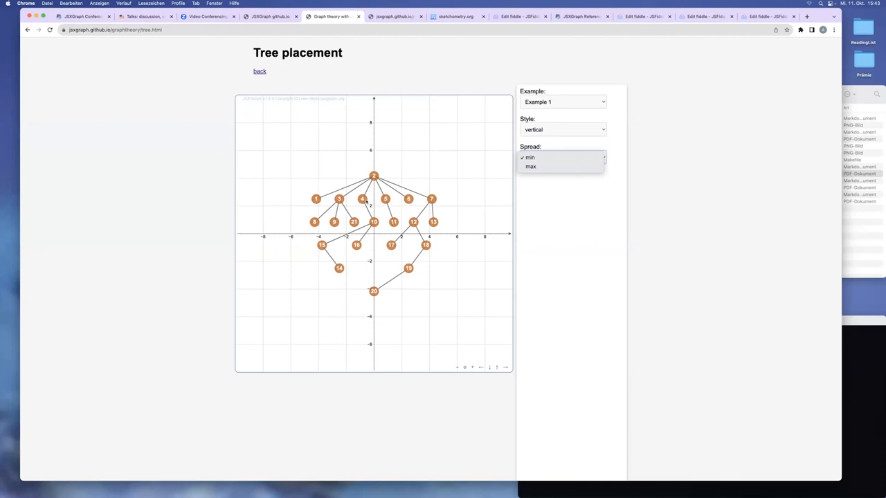
mouse_move(531, 166)
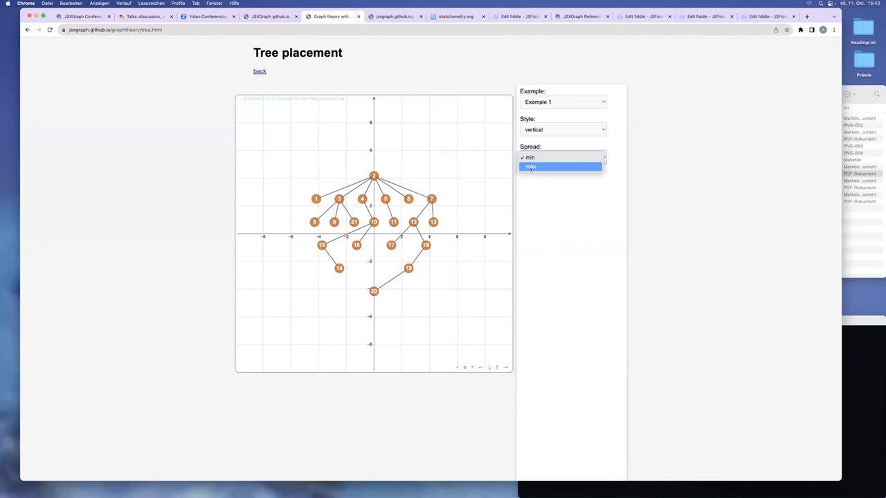
left_click(531, 166)
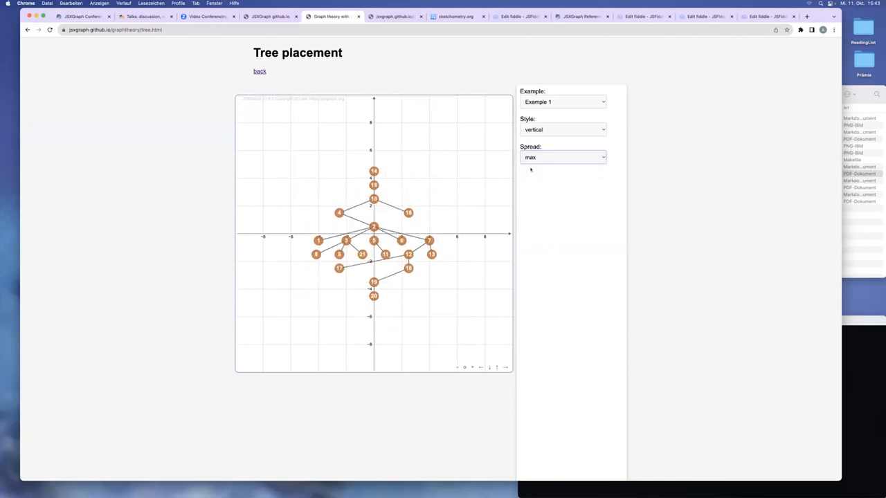
left_click(562, 131)
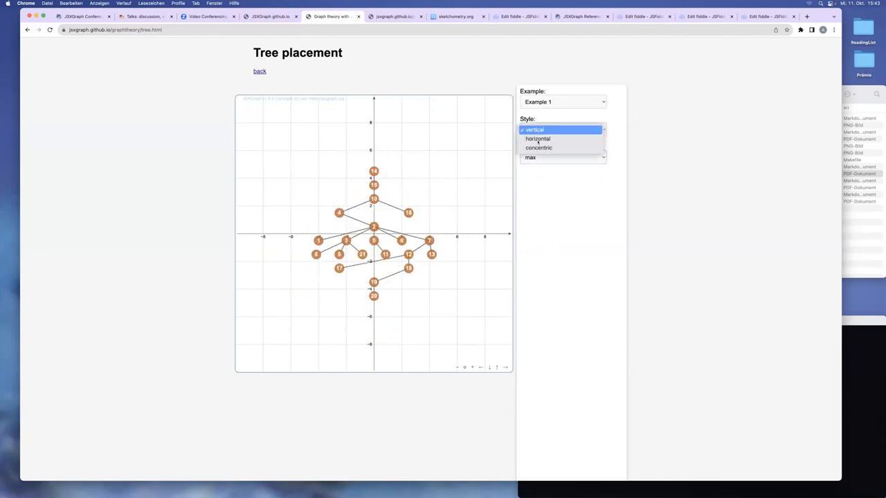
left_click(537, 139)
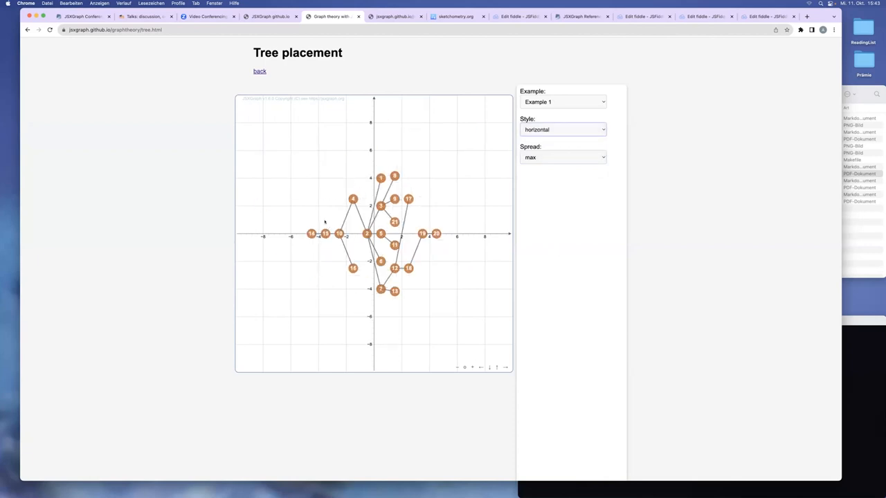
left_click(562, 130)
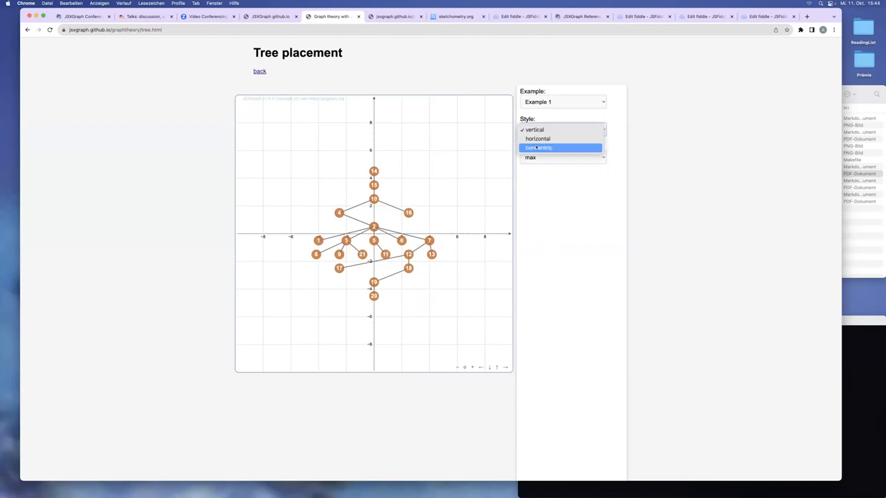
left_click(540, 146)
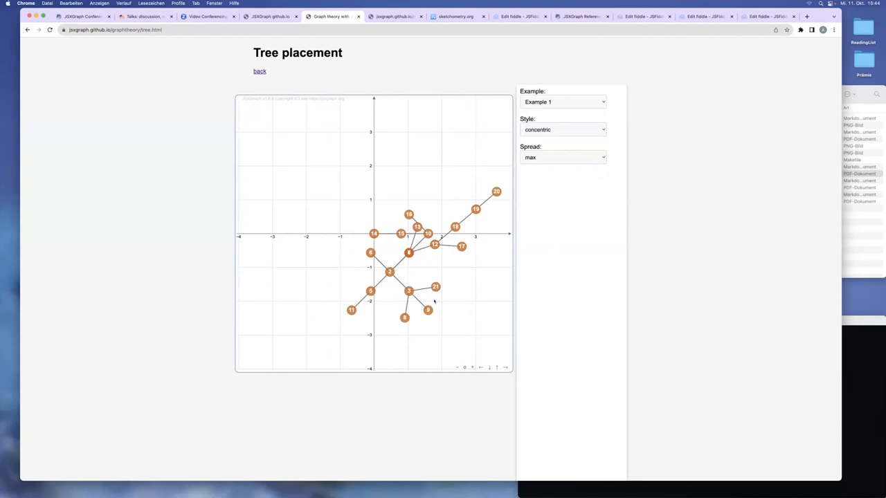
Step: Try Example 2, then show Example 4 vertically with minimum spread
left_click(562, 102)
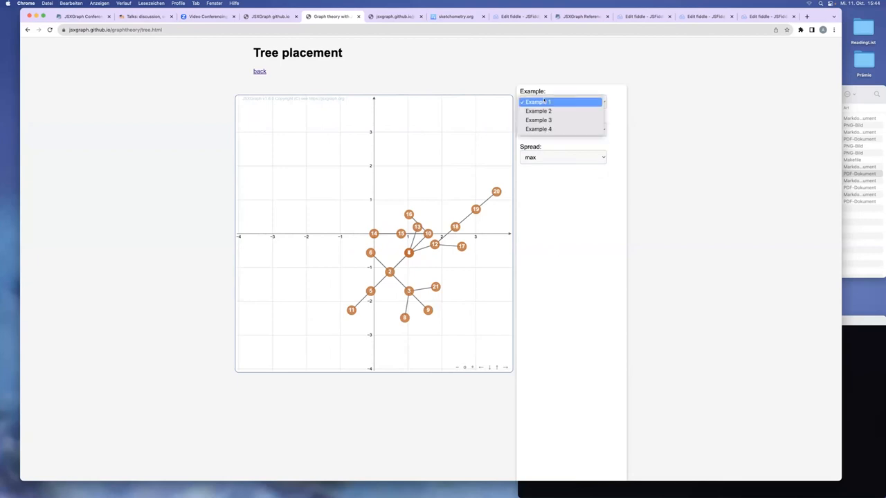
left_click(538, 111)
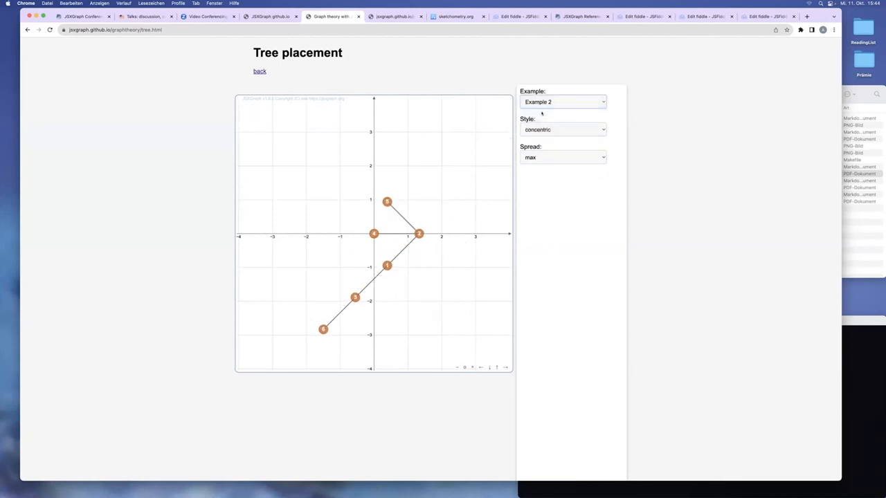
left_click(562, 130)
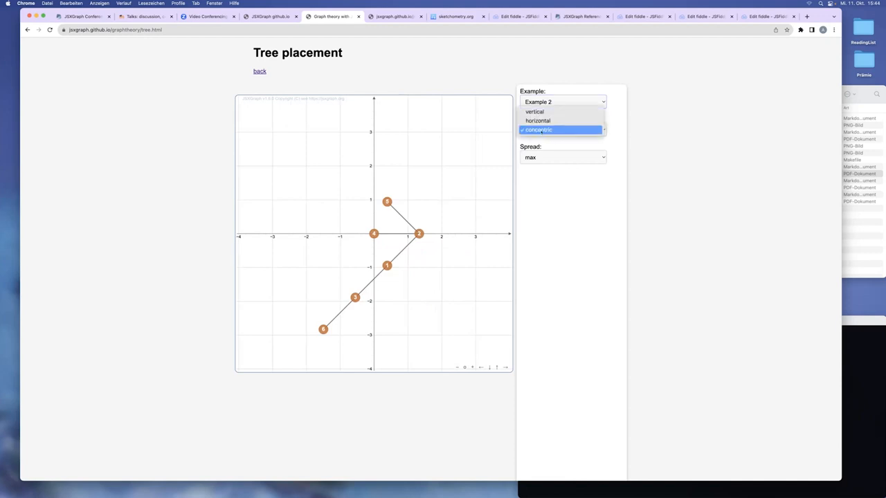
left_click(535, 110)
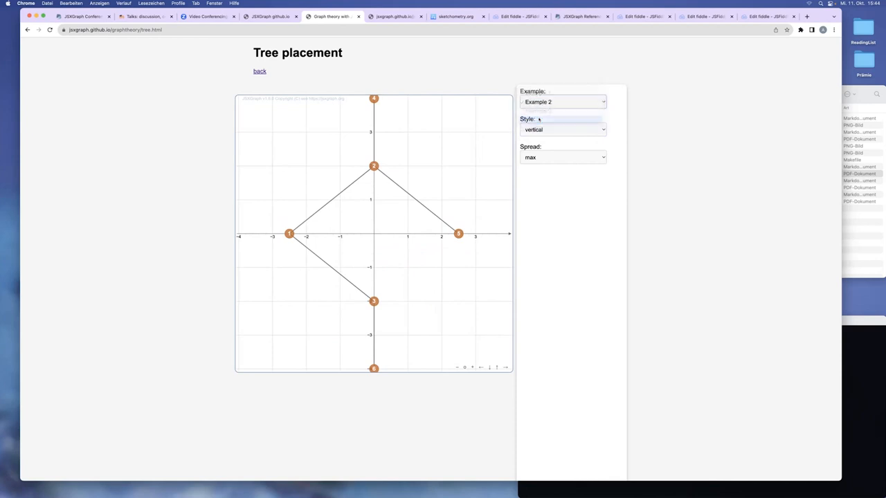
left_click(561, 157)
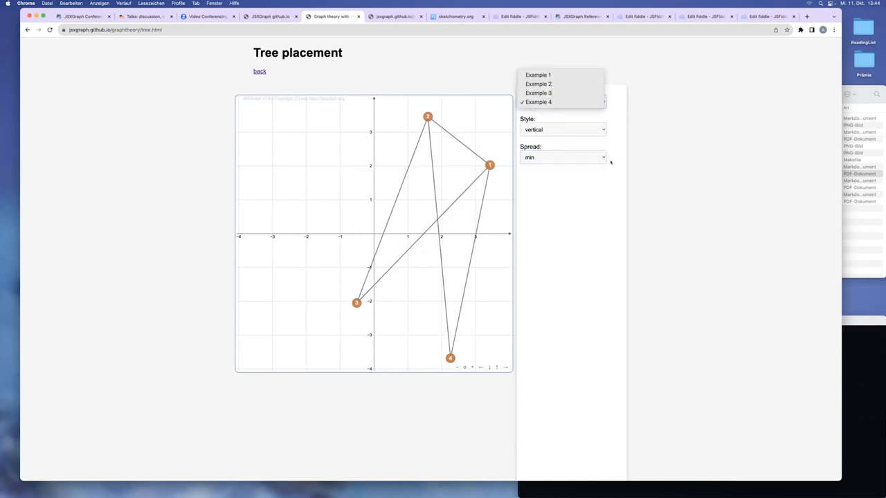
left_click(538, 103)
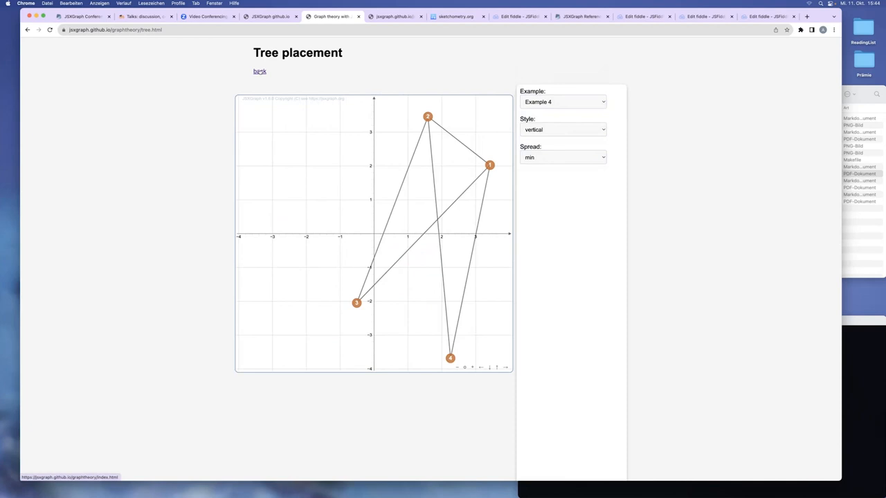
Step: Return to the Graph theory with JSXGraph overview page
left_click(260, 72)
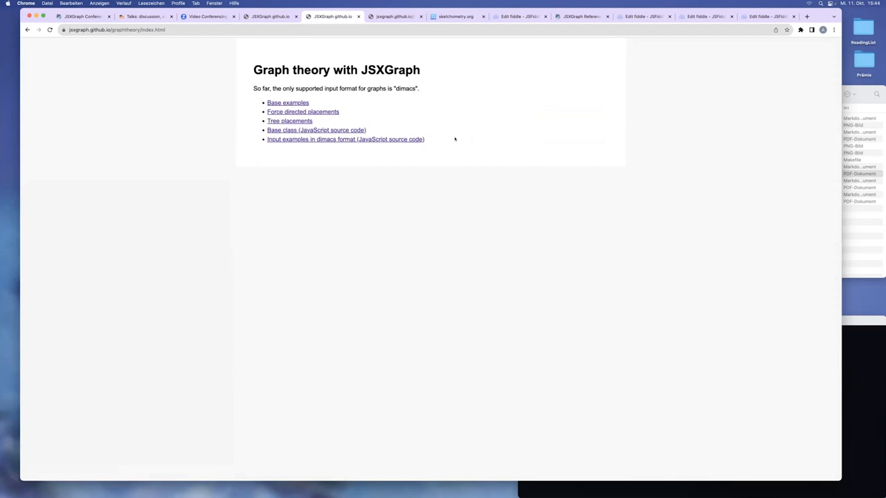
left_click(270, 17)
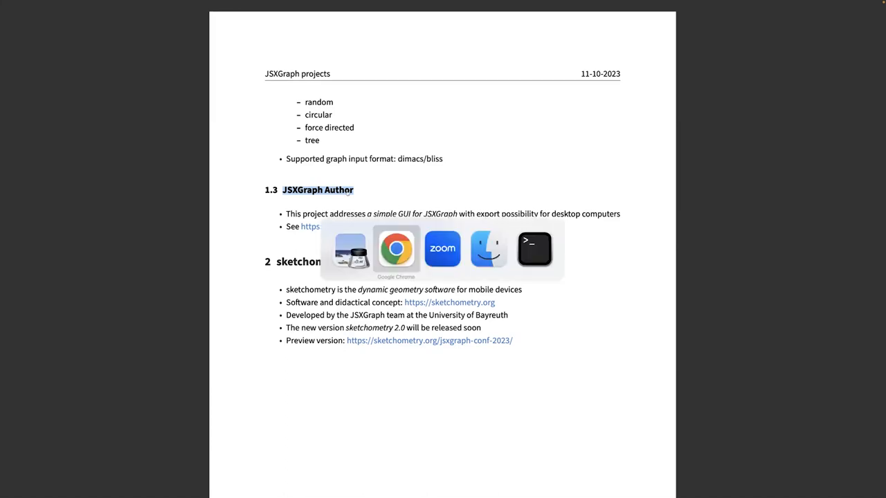
Step: Follow the JSXGraph Author link in section 1.3 of the project notes
left_click(396, 249)
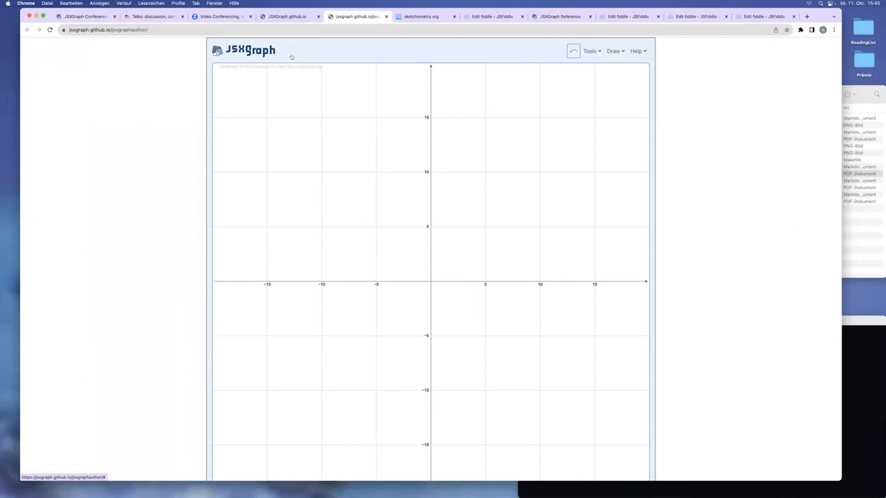
mouse_move(673, 98)
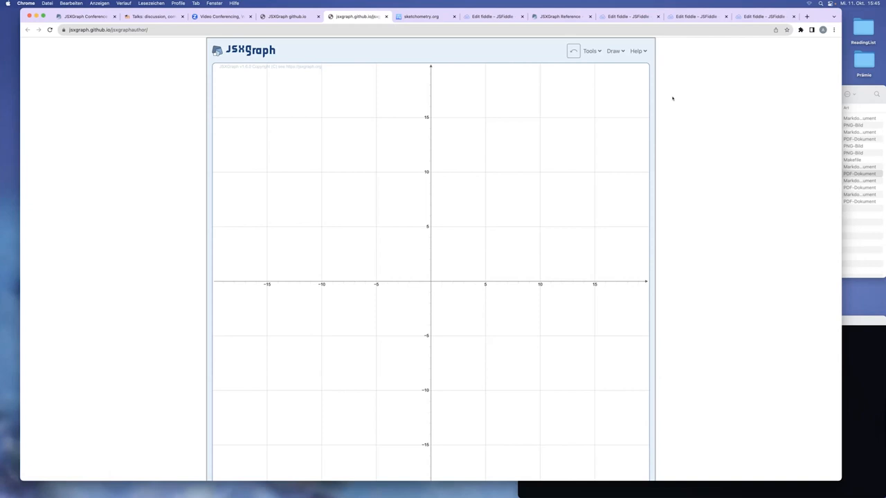
Step: Scroll to the JSXGraph Author board and show its Tools menu
scroll("down", 3)
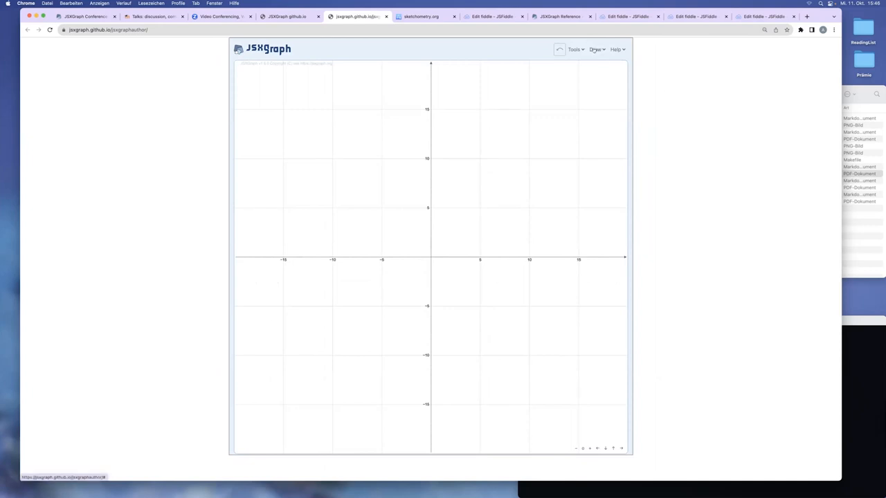
left_click(595, 50)
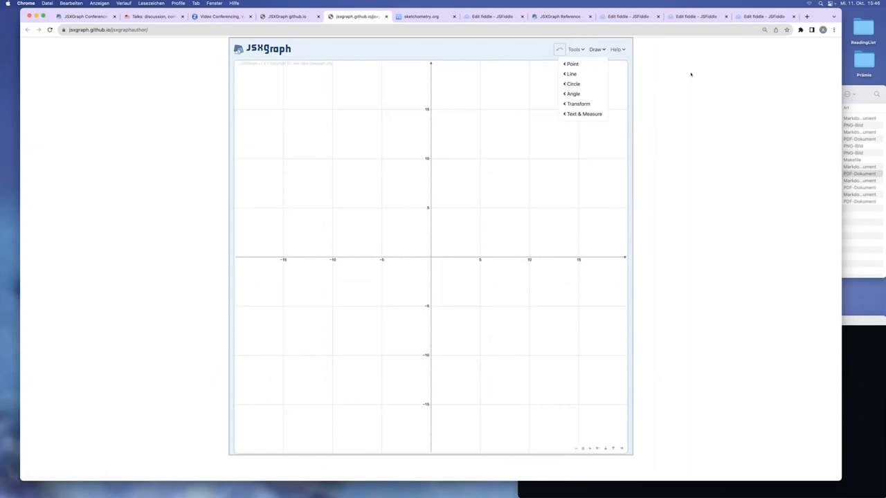
Step: Place a free point in the upper left and draw lines through two points
left_click(571, 63)
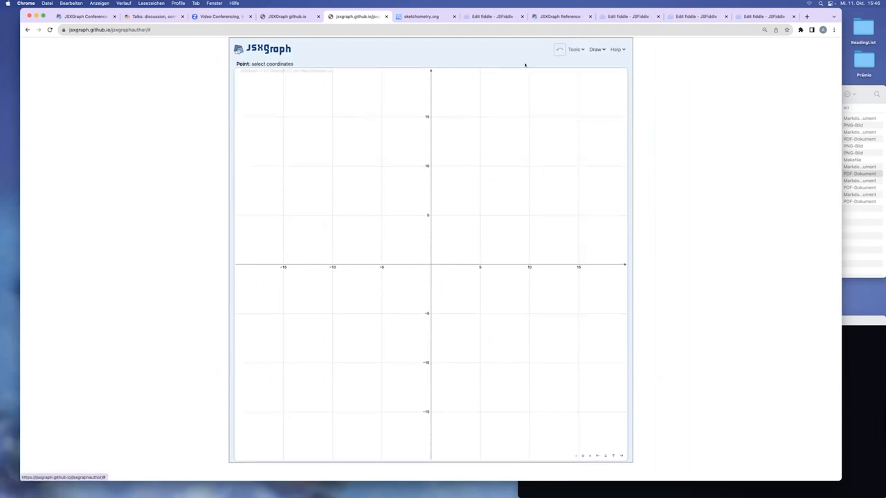
left_click(301, 135)
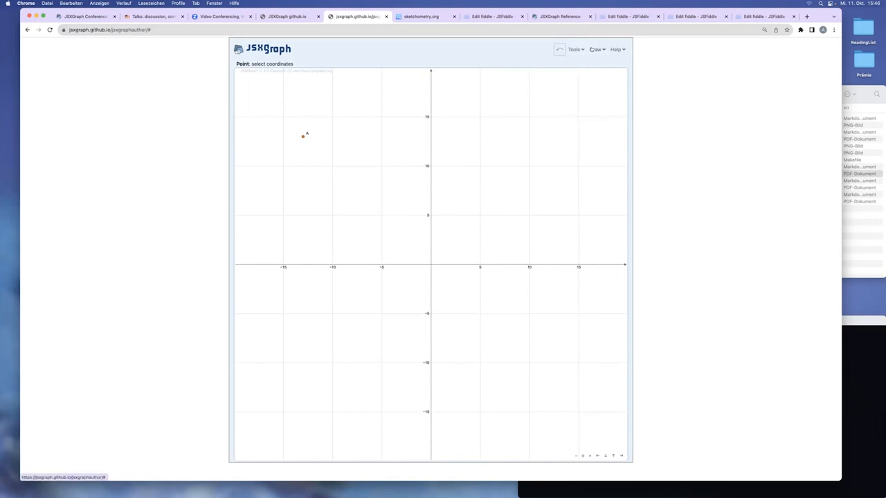
left_click(595, 50)
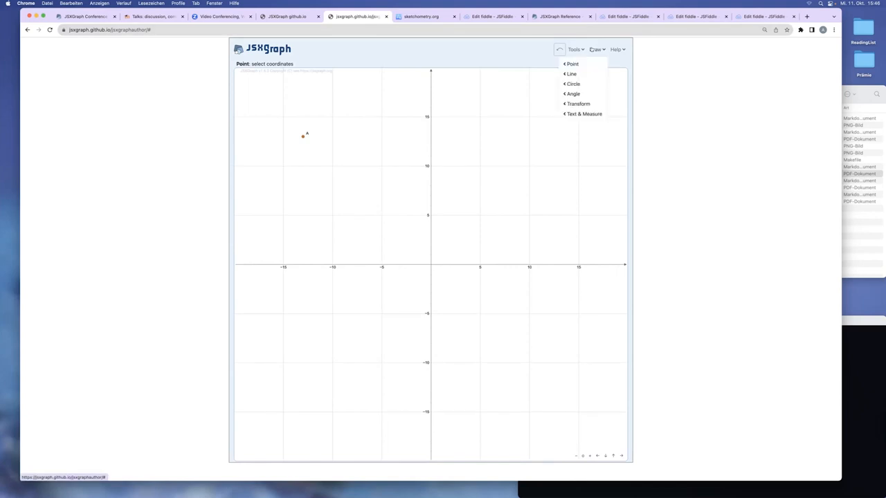
left_click(570, 75)
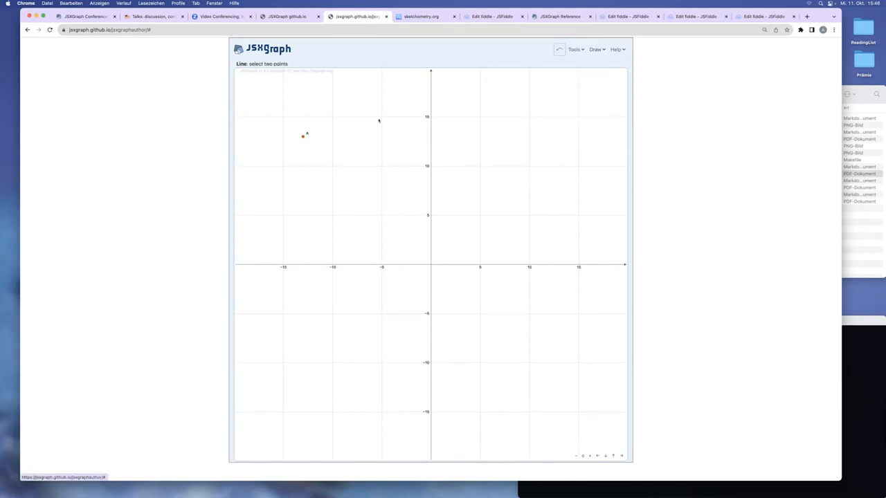
left_click(387, 141)
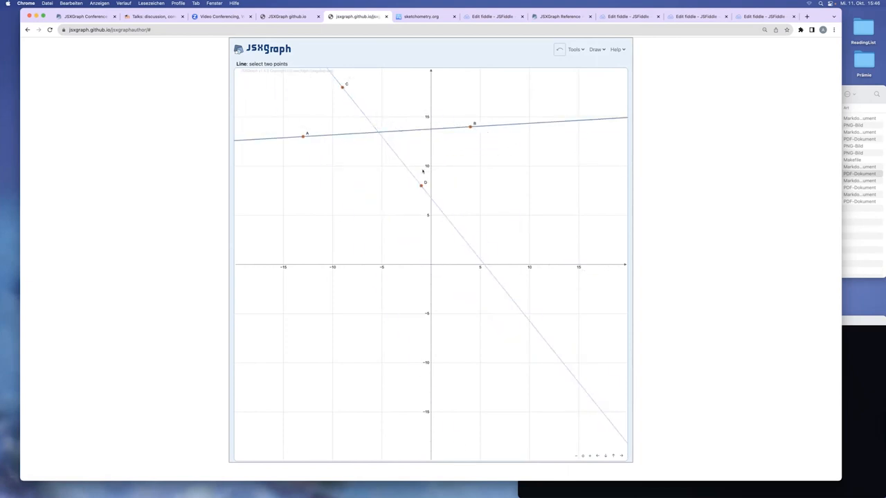
Step: Mark the intersection of the two lines and draw a circle centred on it
left_click(573, 50)
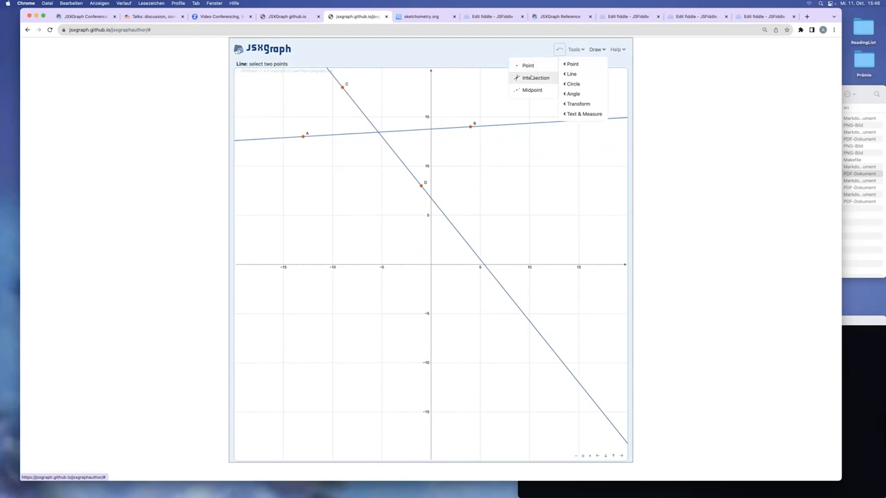
left_click(535, 77)
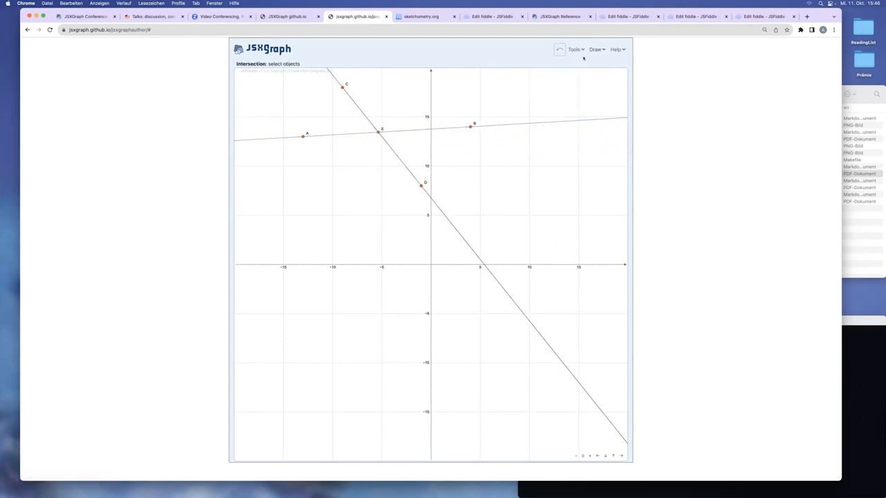
left_click(595, 50)
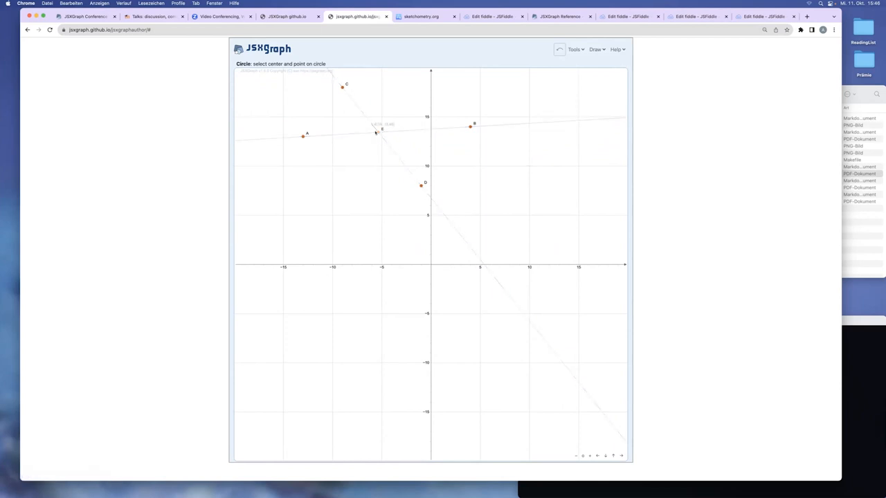
left_click(421, 186)
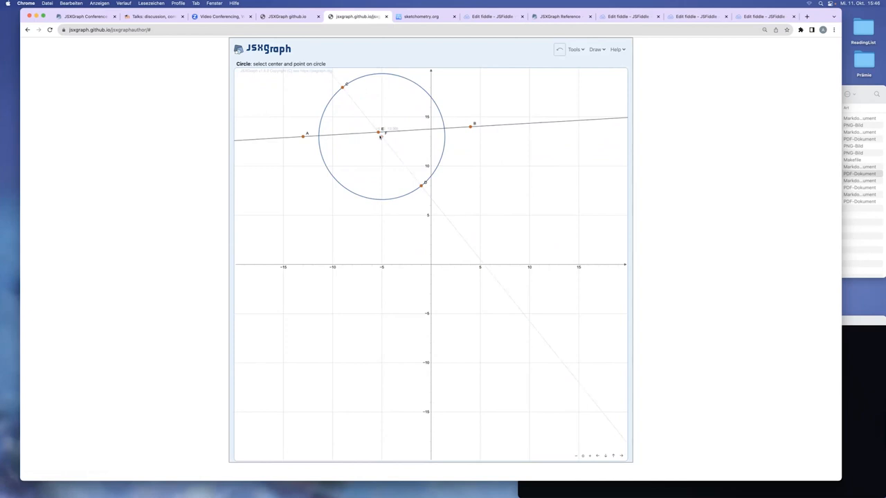
left_click(575, 50)
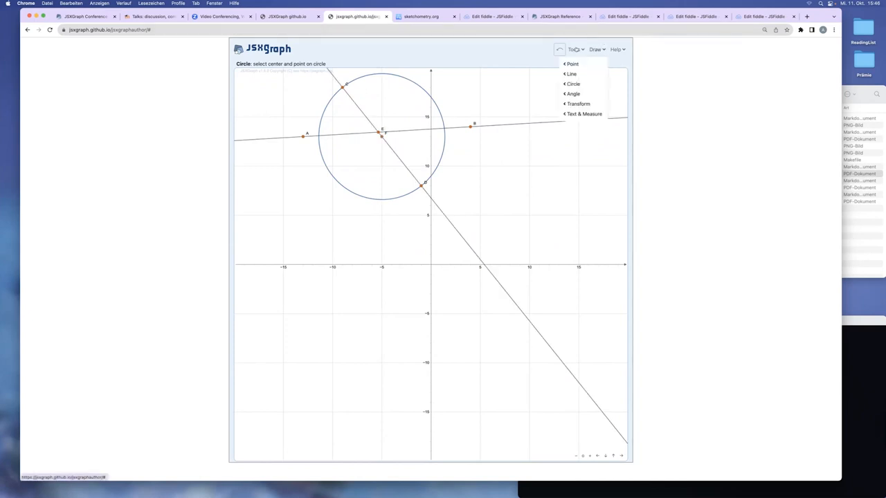
left_click(575, 50)
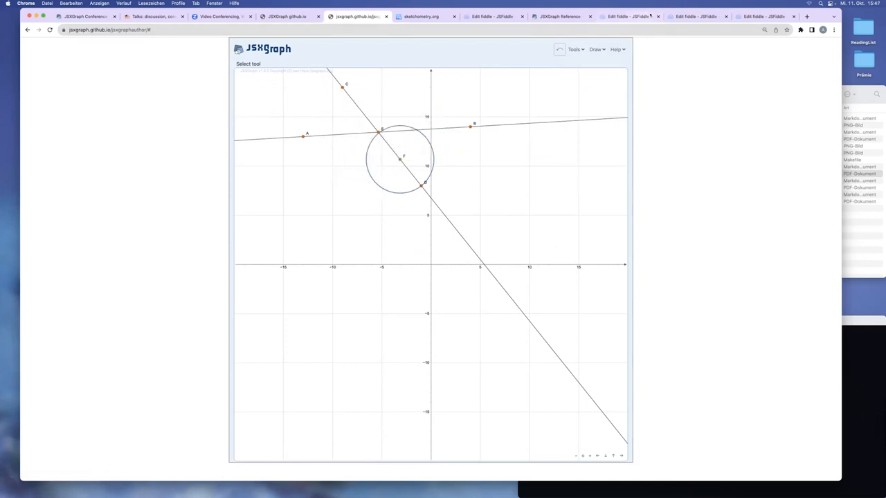
left_click(573, 50)
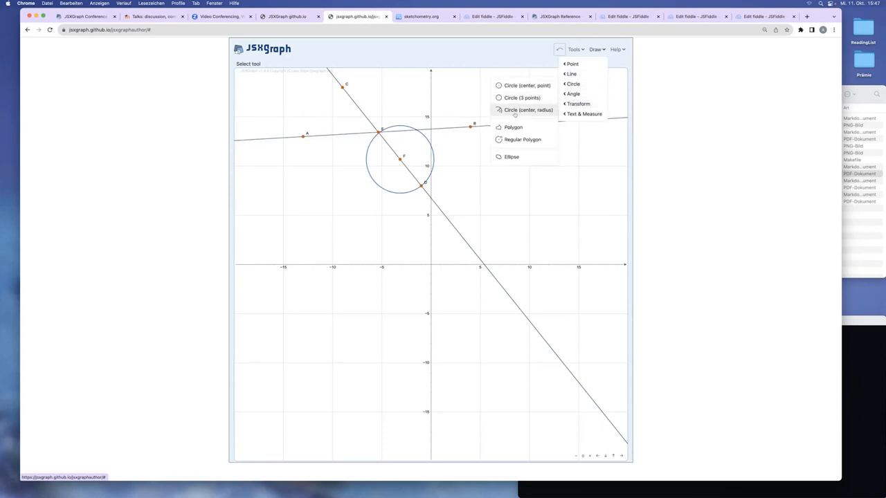
Step: Draw a triangular polygon left of the y-axis just above the x-axis
left_click(512, 127)
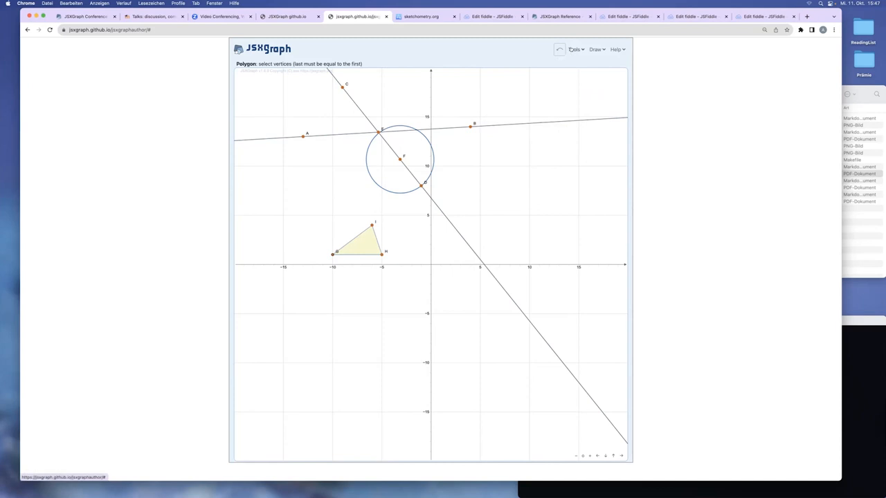
left_click(576, 50)
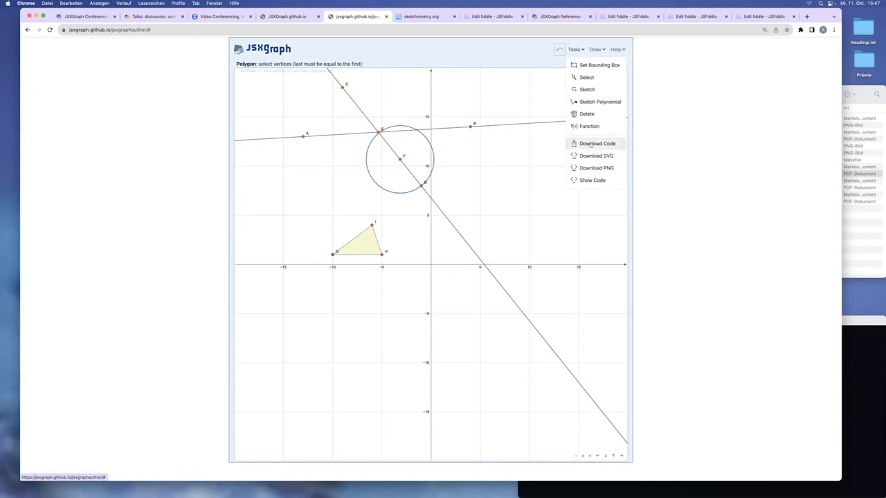
mouse_move(593, 180)
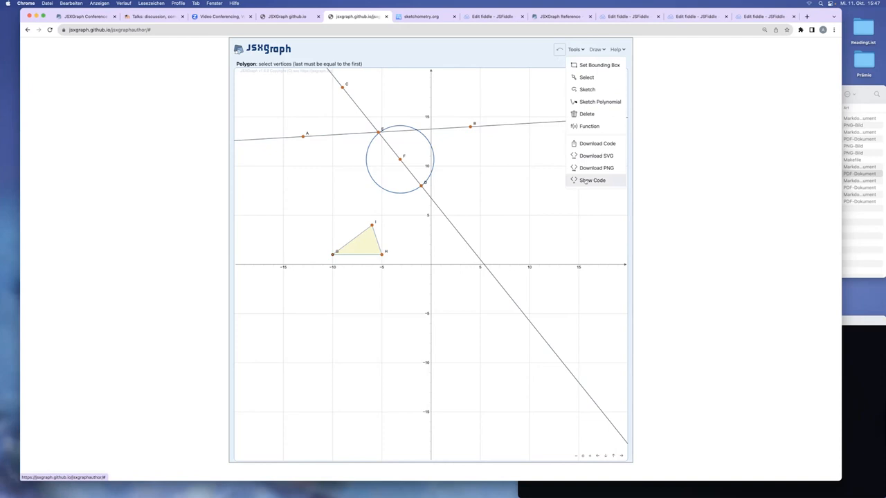
left_click(592, 180)
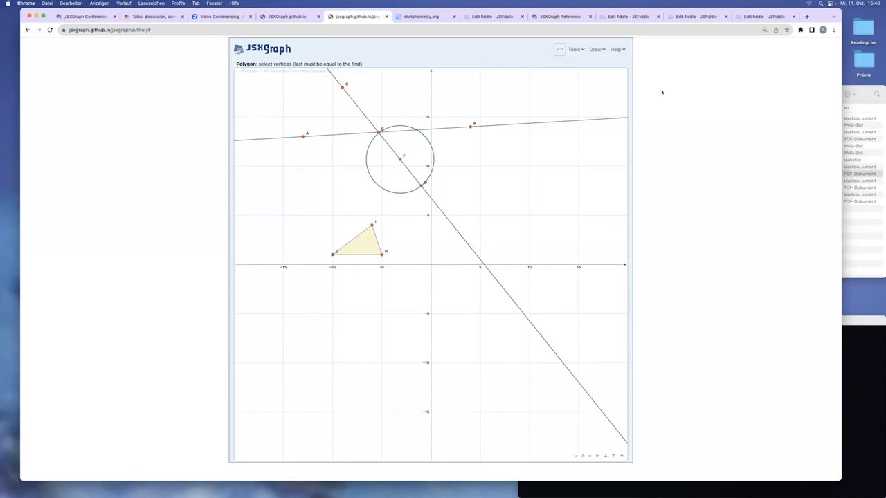
mouse_move(178, 96)
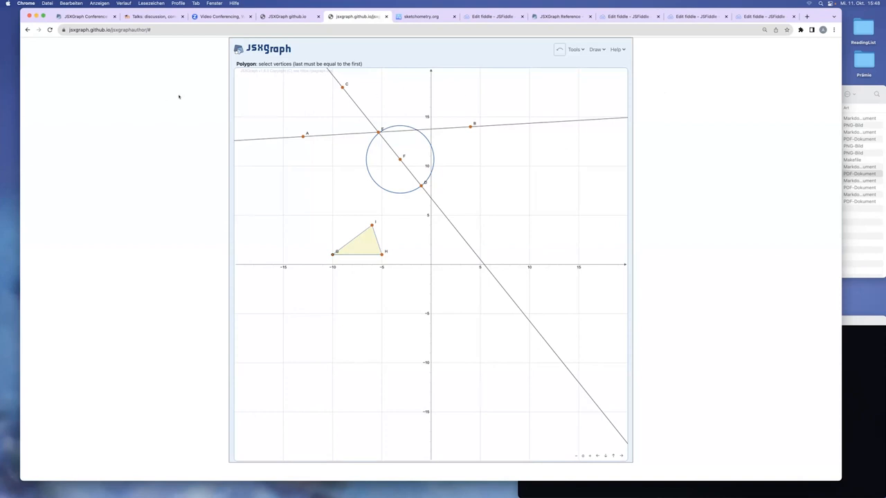